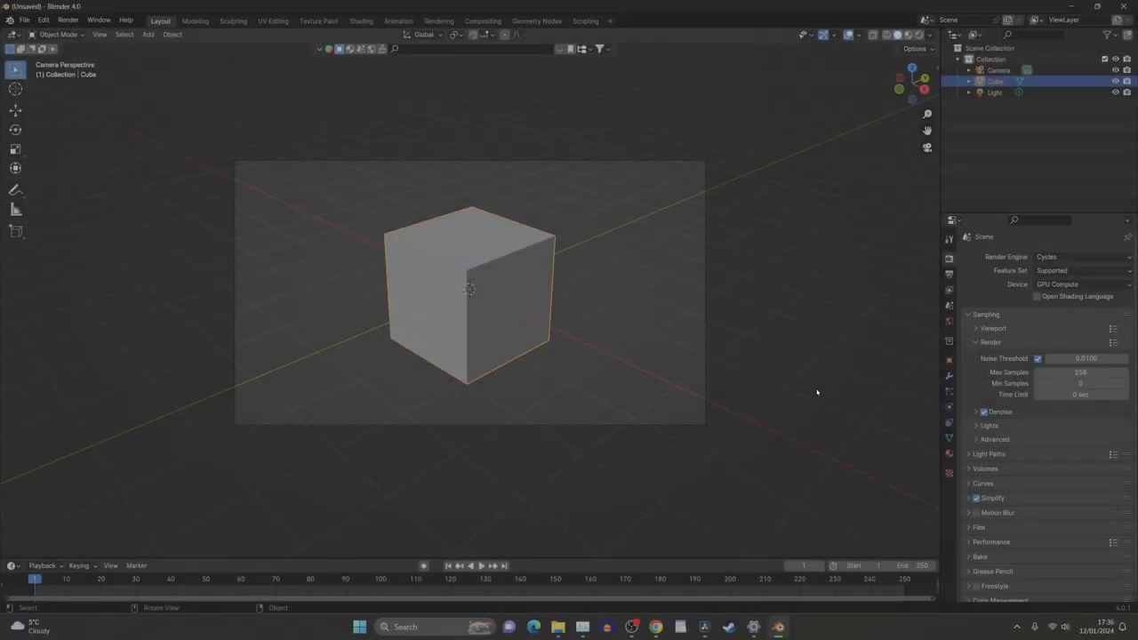
Remove the default cube and add a circle mesh in its place.
key(Delete)
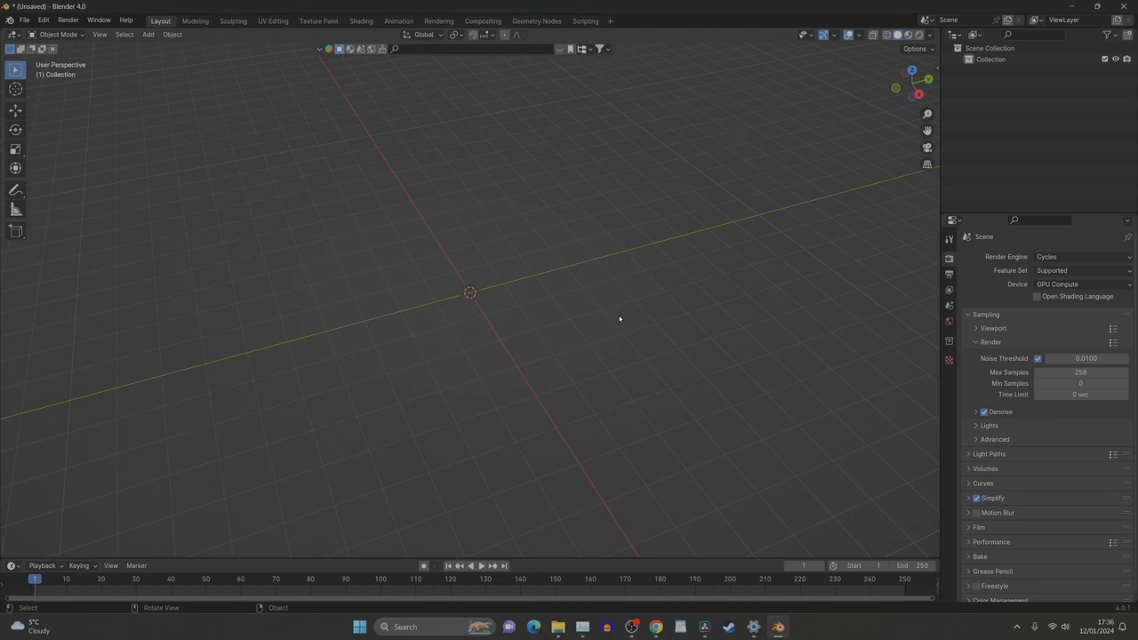
click(150, 33)
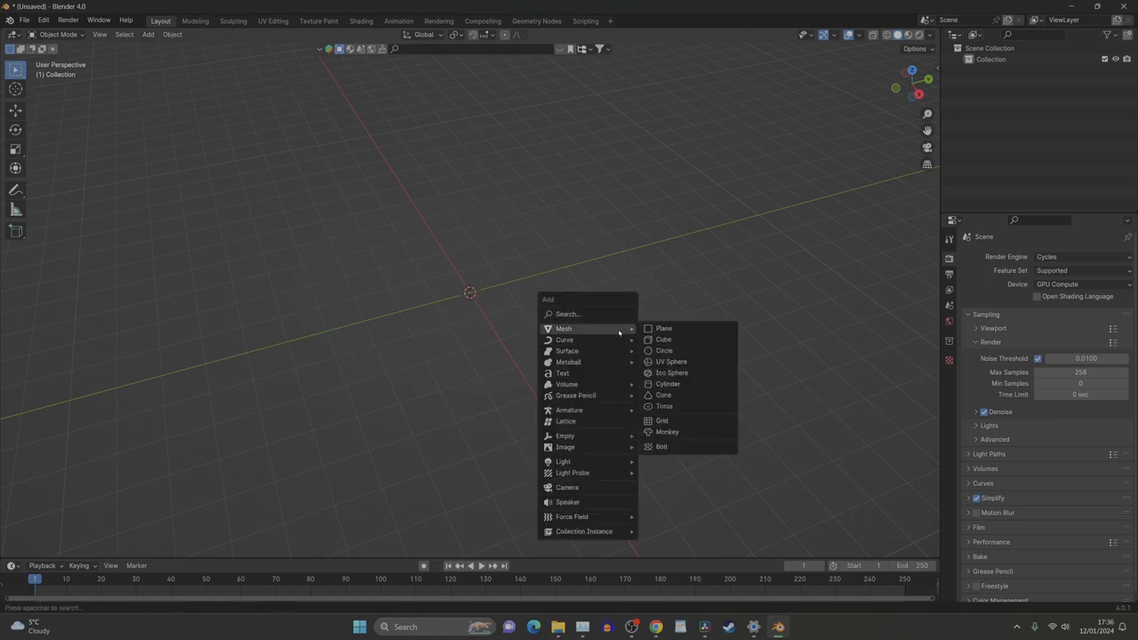
mouse_move(684, 351)
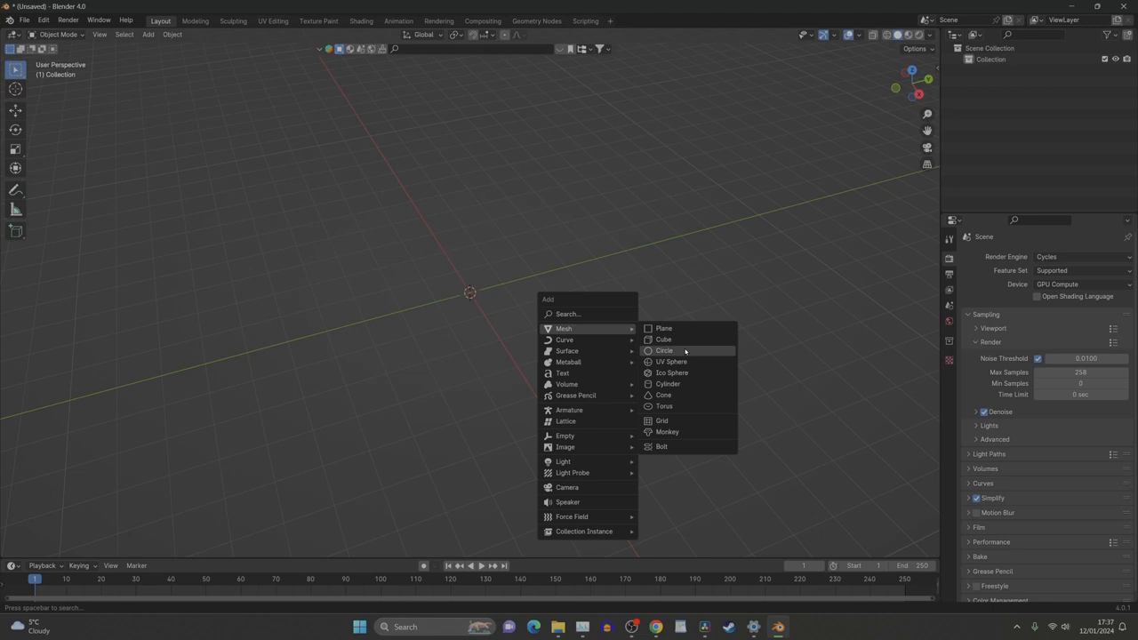
click(665, 350)
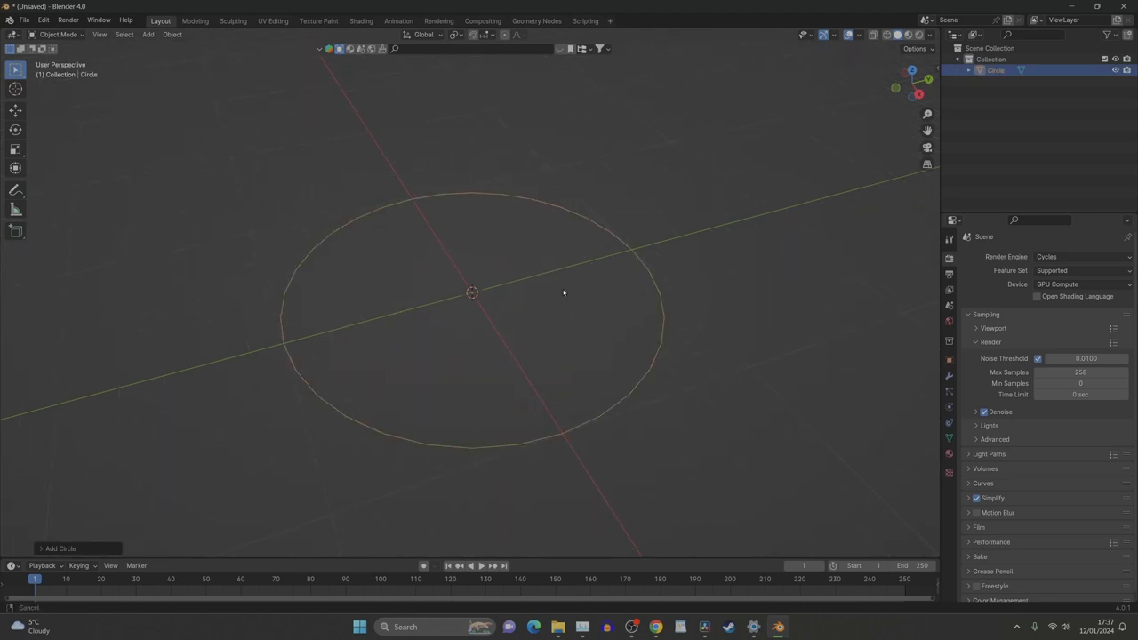
In Edit Mode delete the circle's top vertices, leaving an open arc of points.
key(Tab)
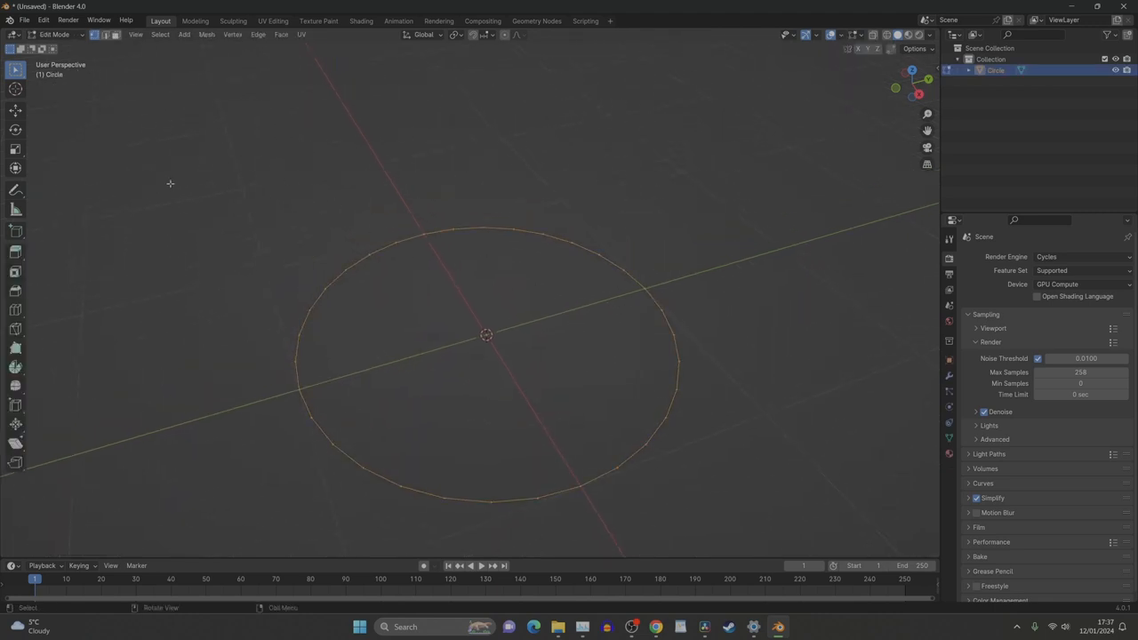
key(x)
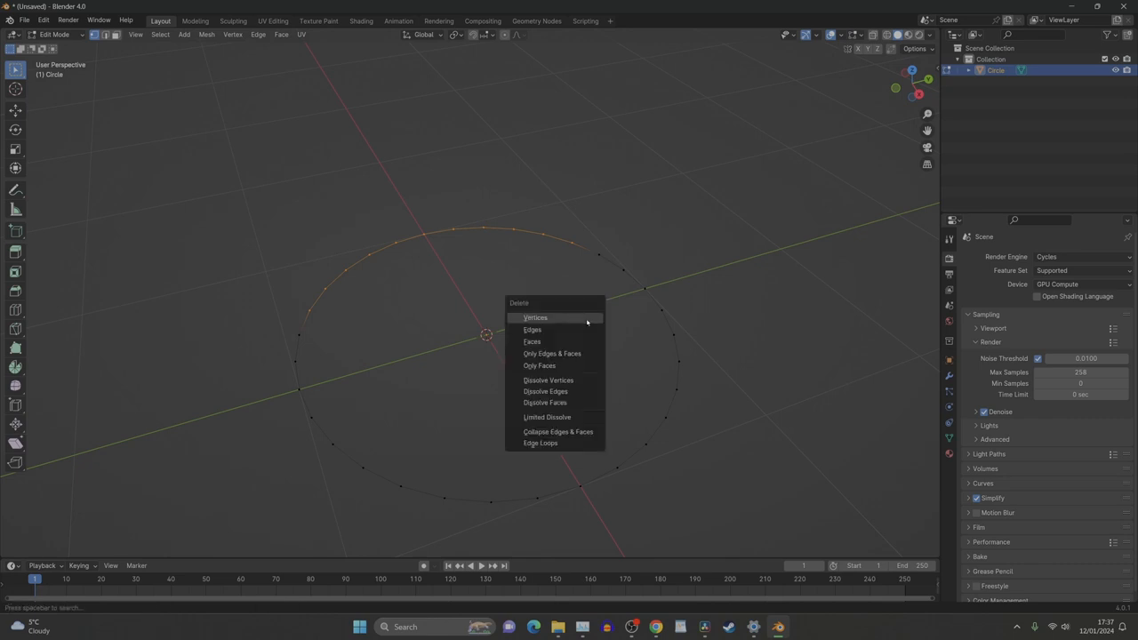
click(535, 317)
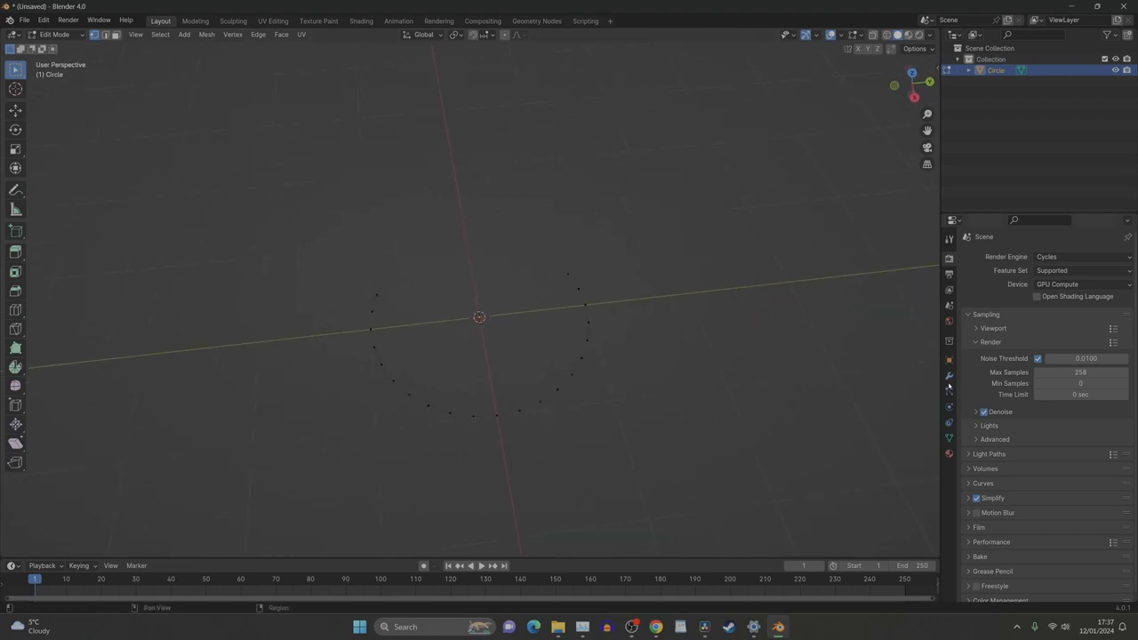
Add a Skin modifier to give the arc a solid tubular body.
click(1053, 256)
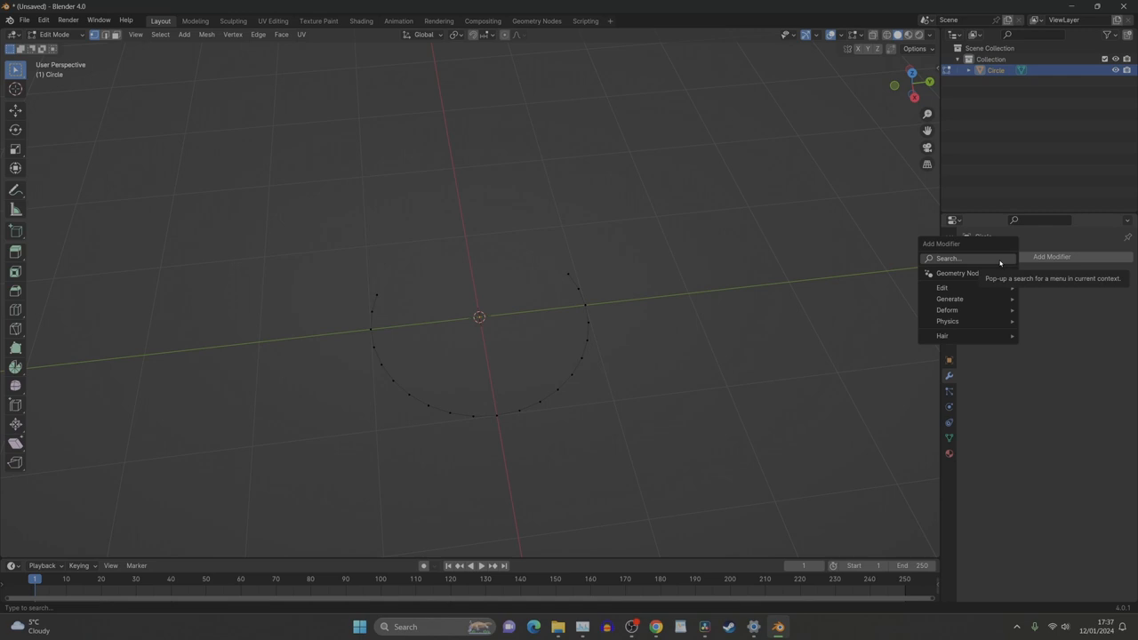
click(949, 299)
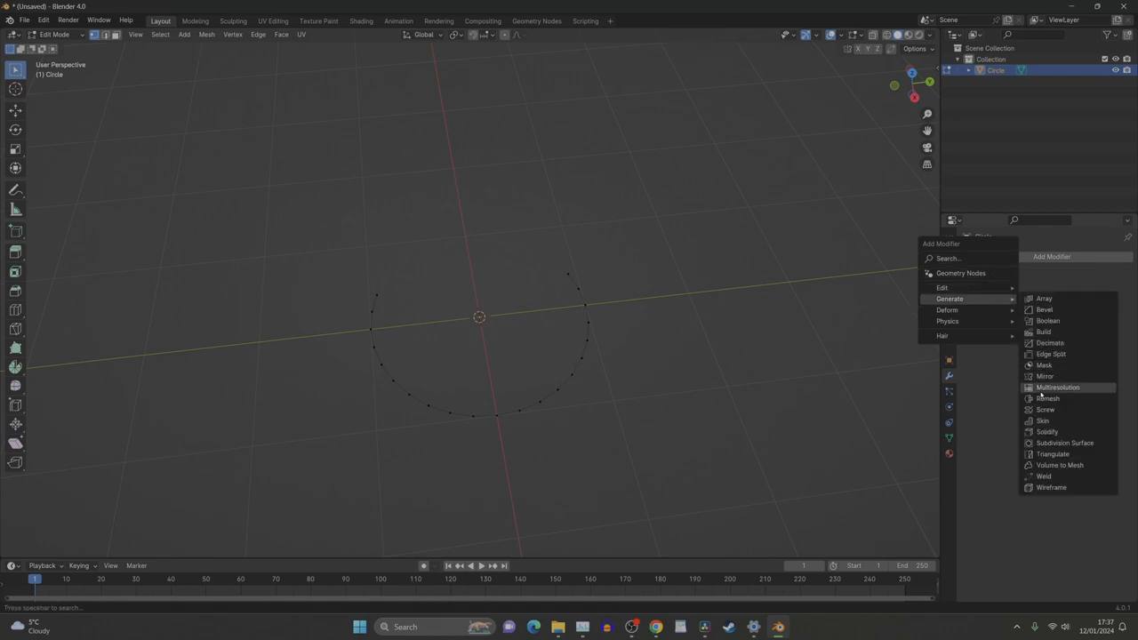
click(1043, 420)
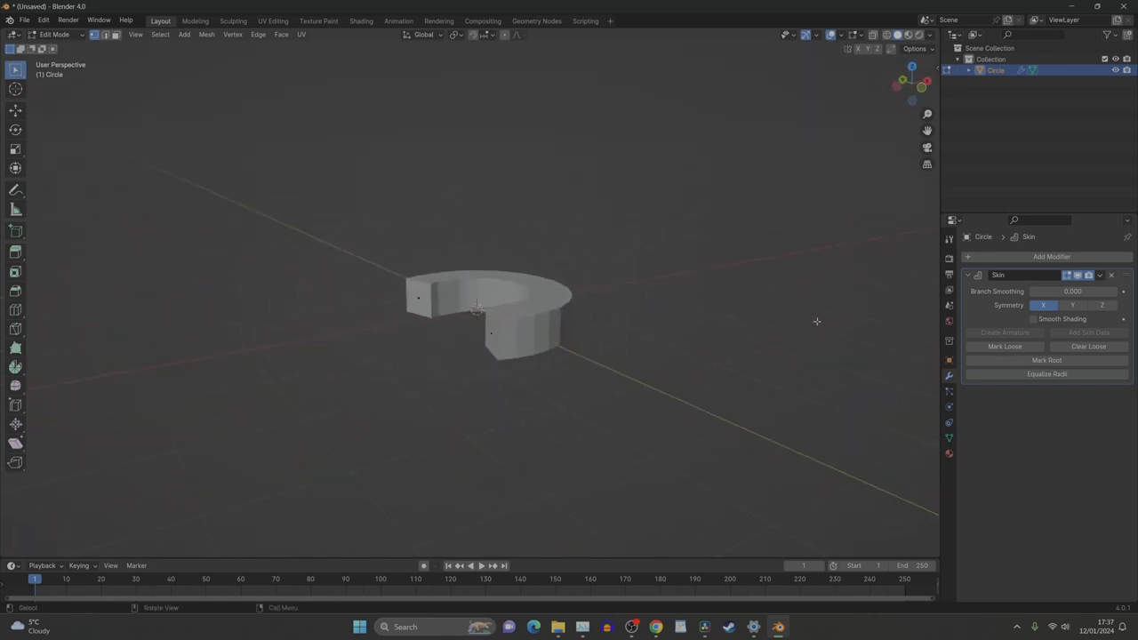
Add a Subdivision Surface modifier and adjust the skin into a smooth rounded tube.
click(1053, 256)
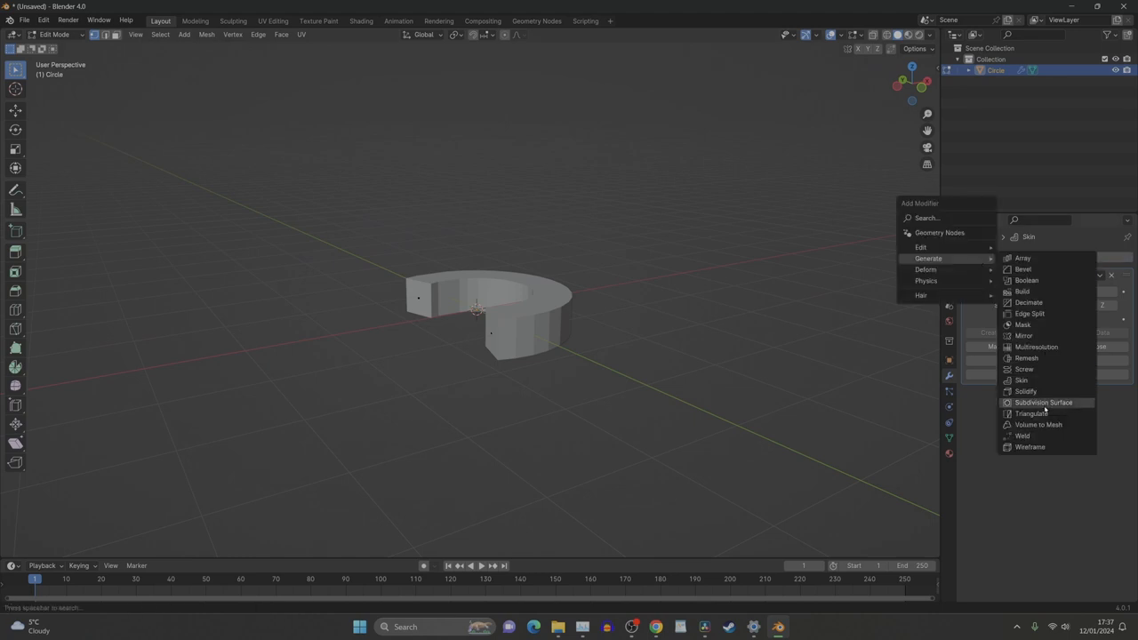
click(1042, 402)
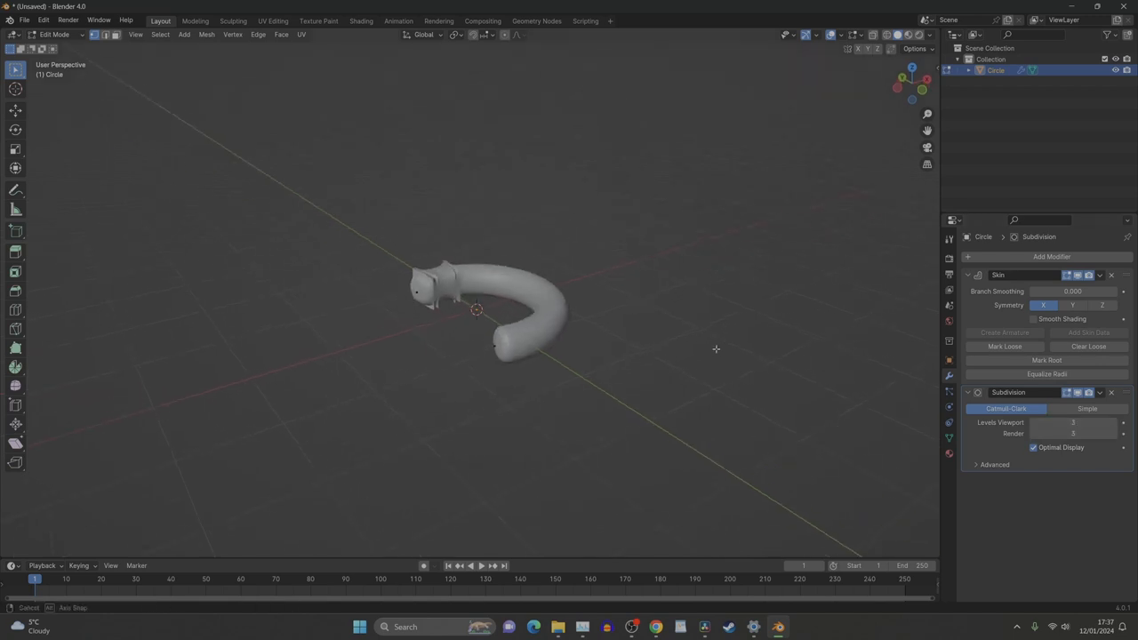
drag(534, 311, 498, 329)
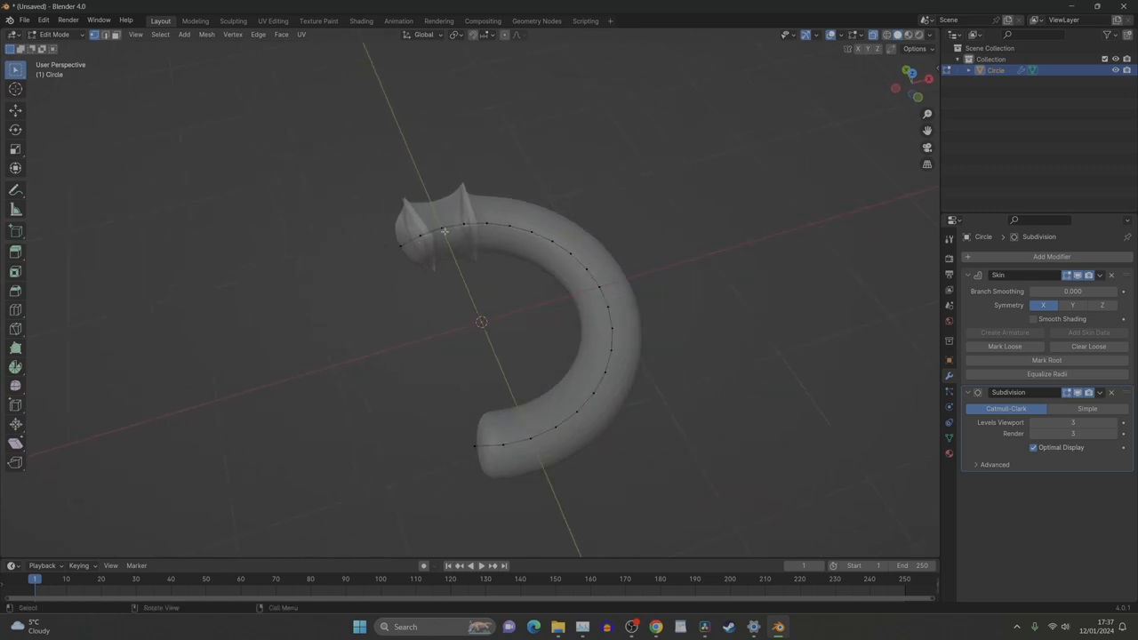
mouse_move(400, 247)
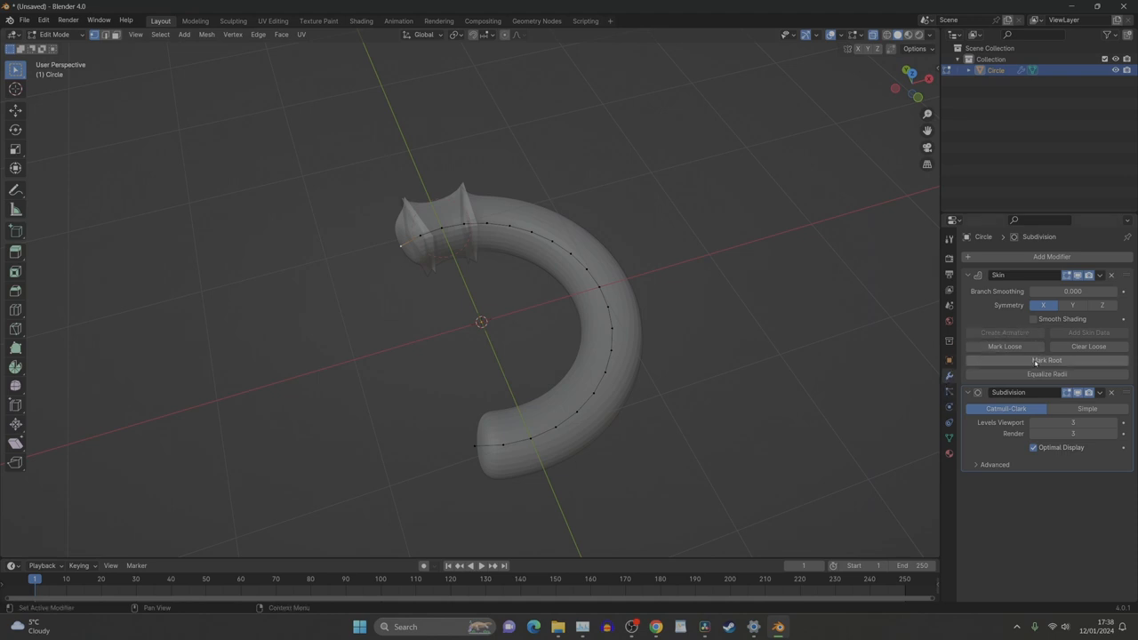
click(1046, 359)
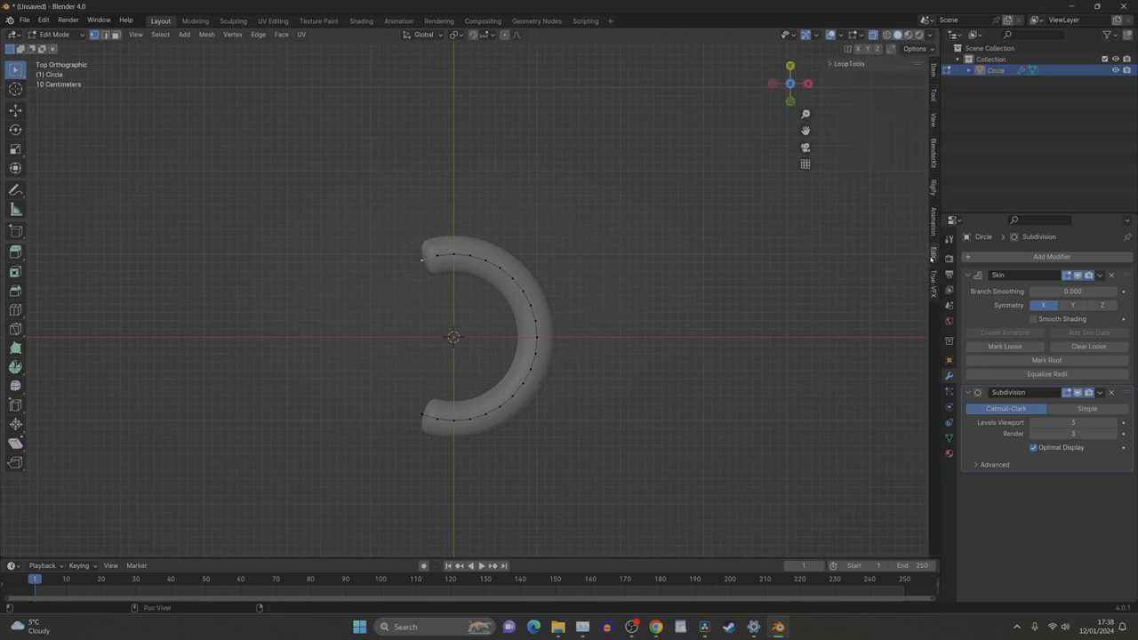
Use the LoopTools straightening tool to turn the curved tube into a straight bar.
click(848, 64)
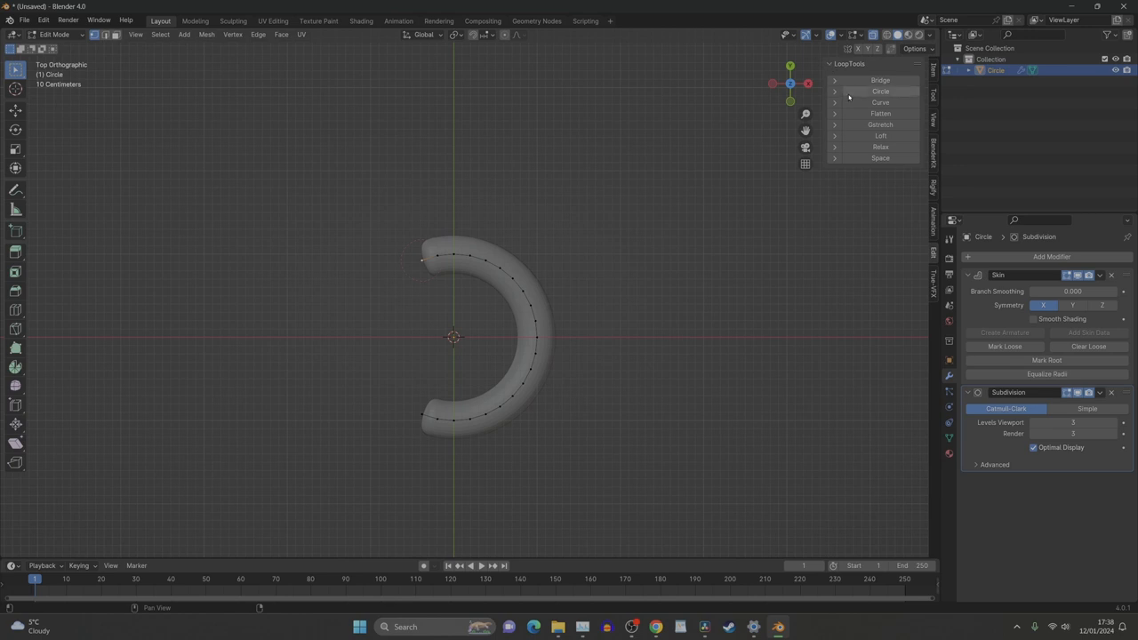
mouse_move(879, 125)
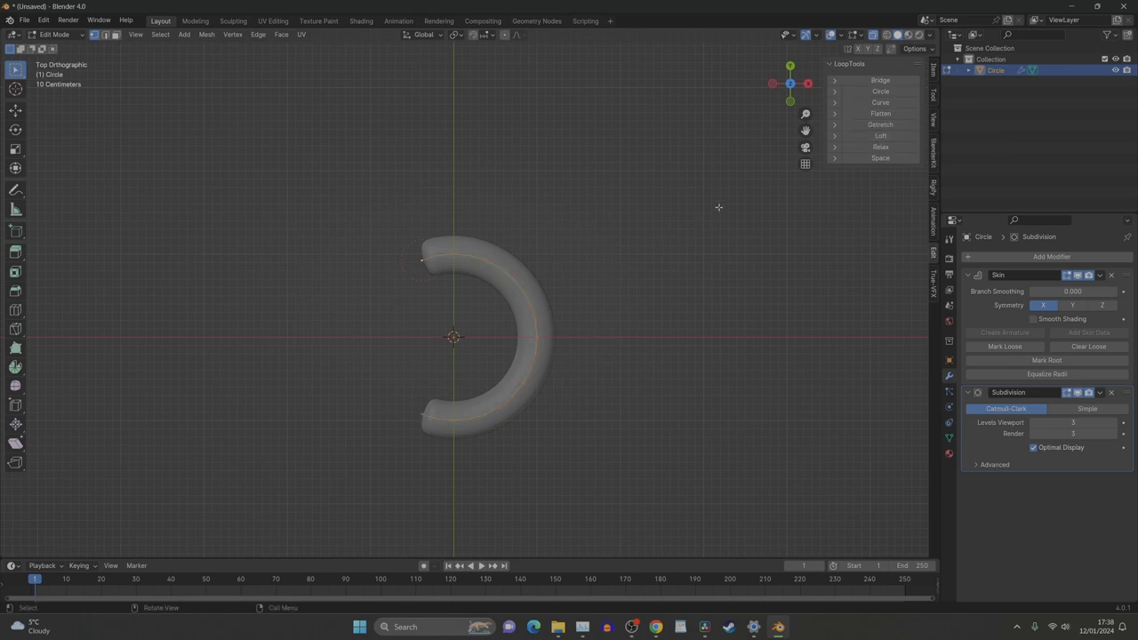
click(881, 124)
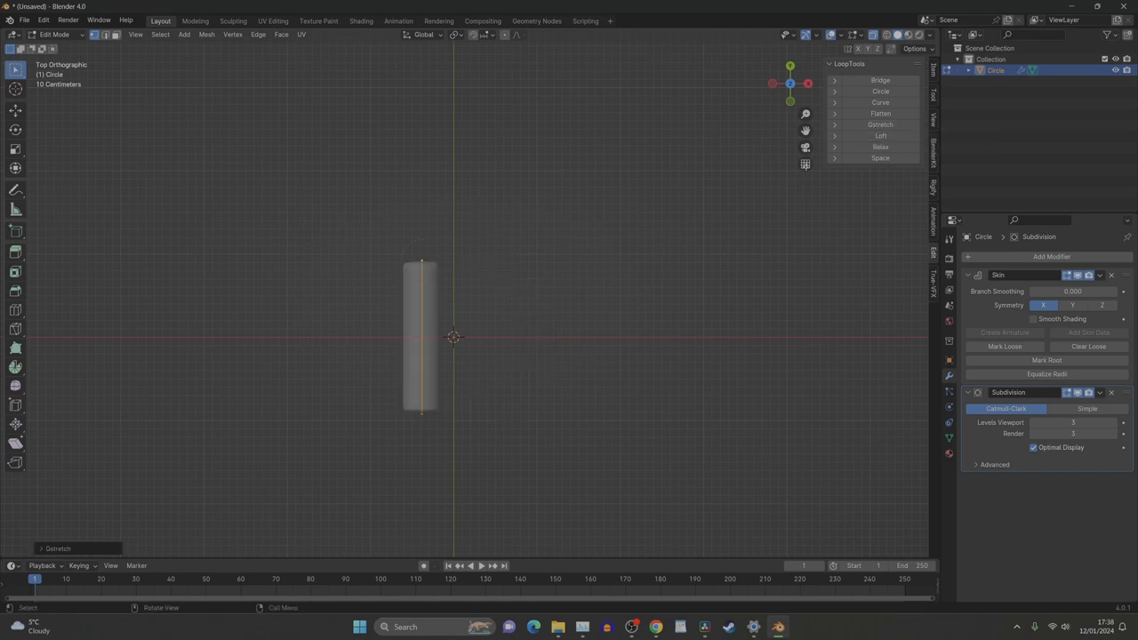
drag(445, 338, 445, 187)
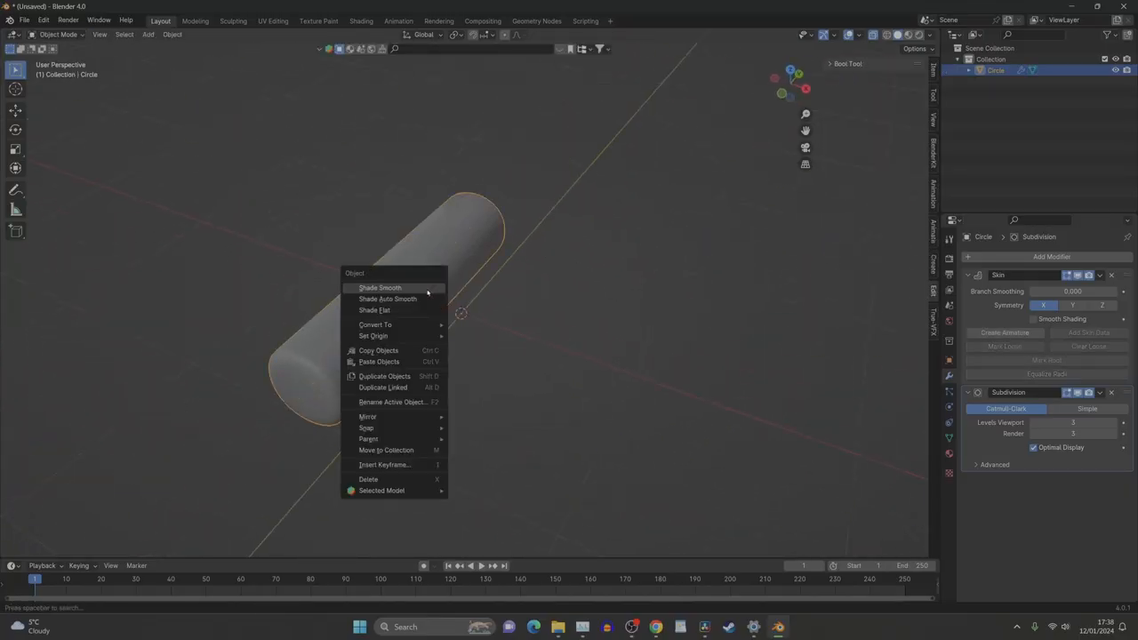
Shade the bar smoothly, with Smooth Shading enabled in the Skin modifier.
click(381, 288)
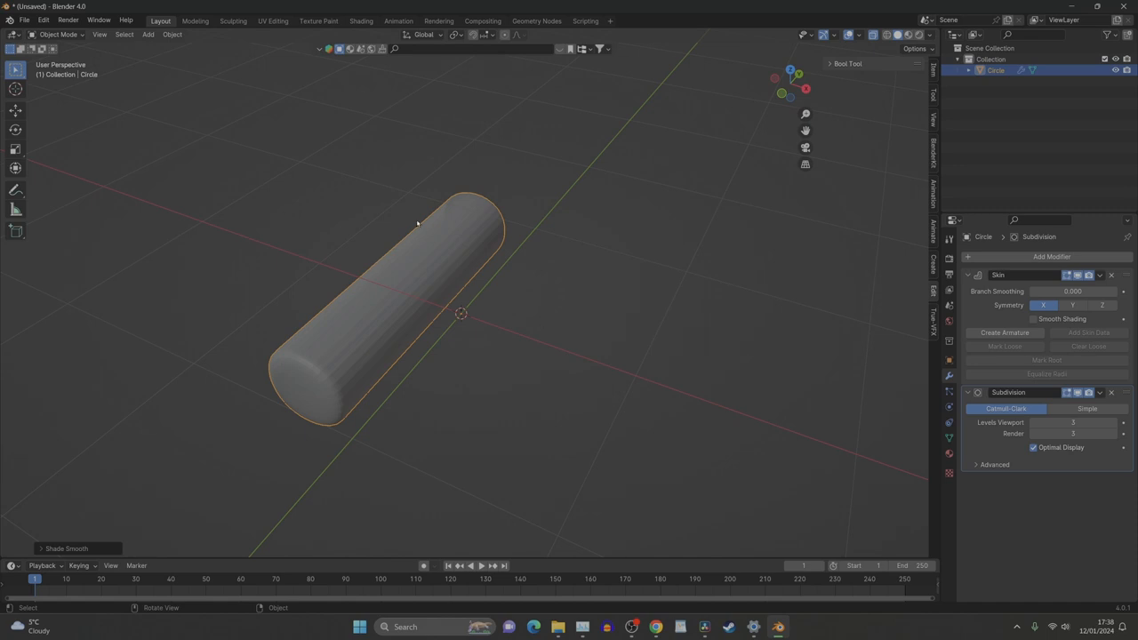
mouse_move(434, 246)
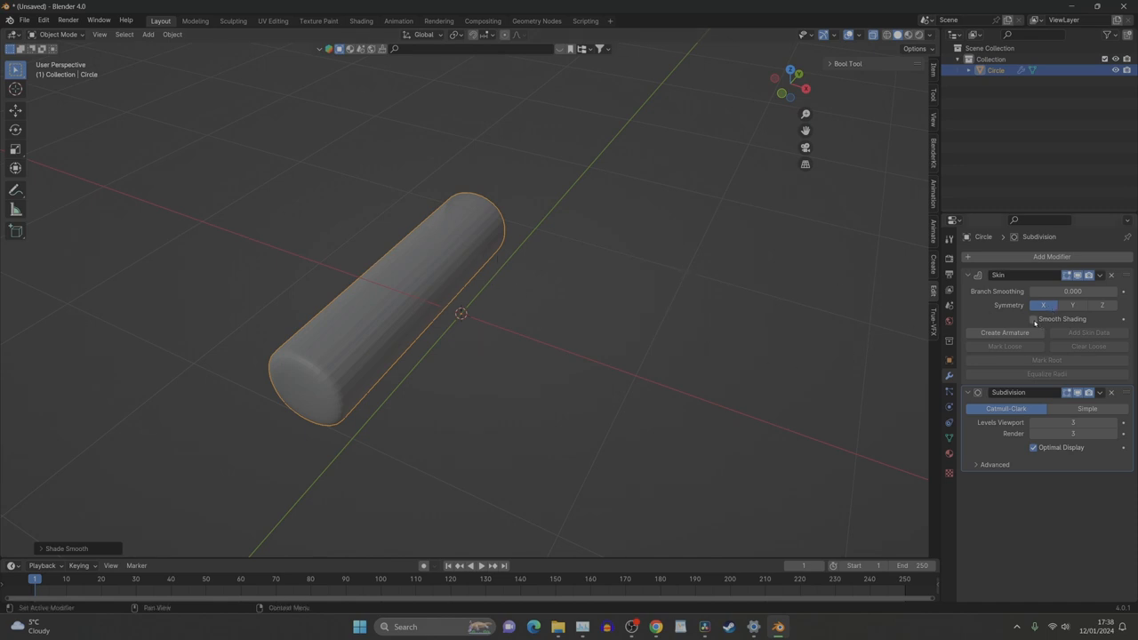
click(1035, 318)
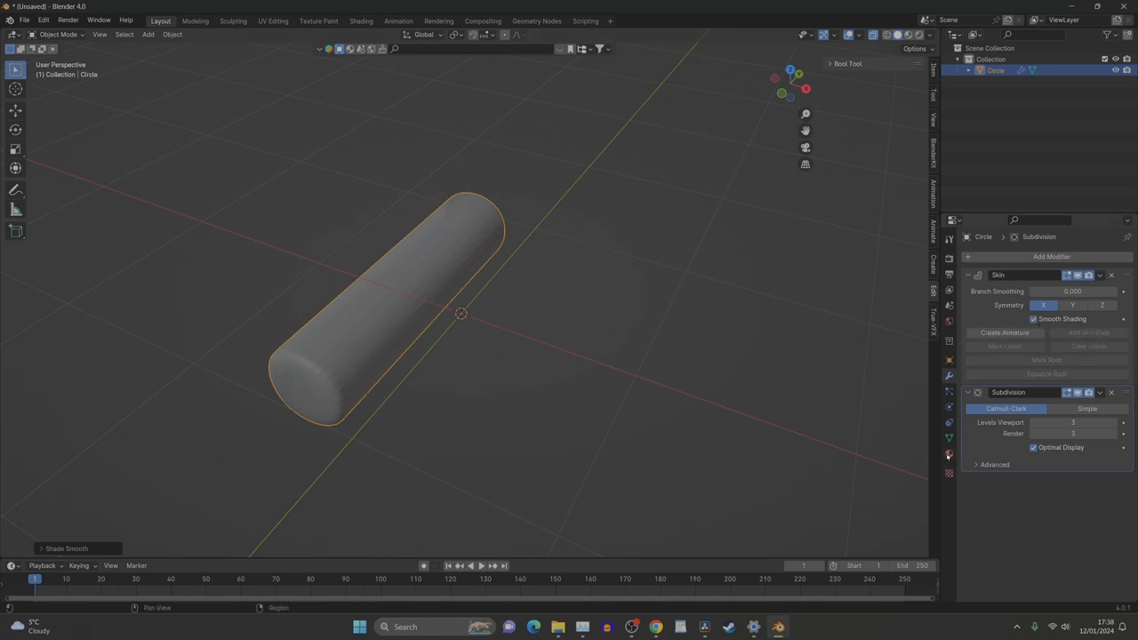
Create a new material for the bar in Material Properties.
click(950, 454)
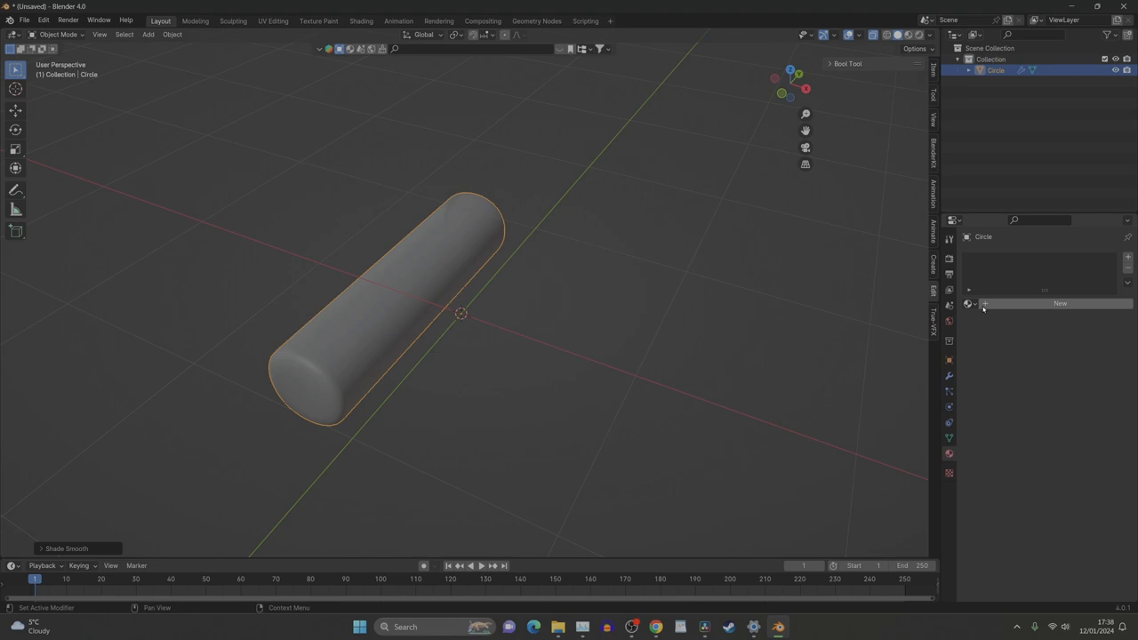
click(1060, 303)
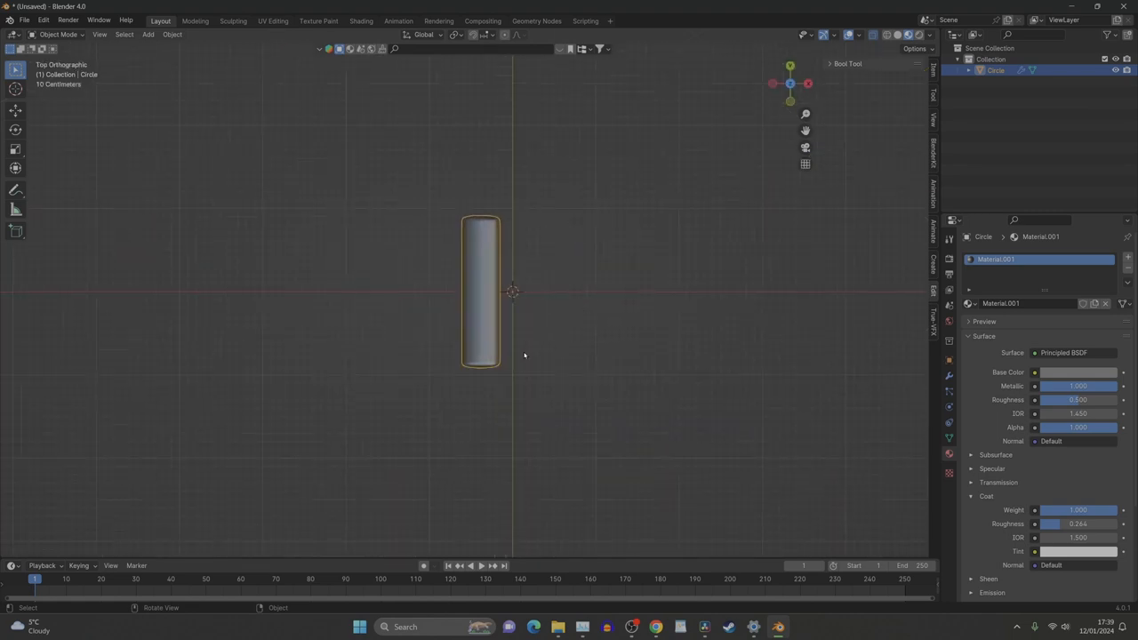
Apply All Transforms and add a Mirror modifier so the tube repeats across the centre.
drag(480, 293, 583, 293)
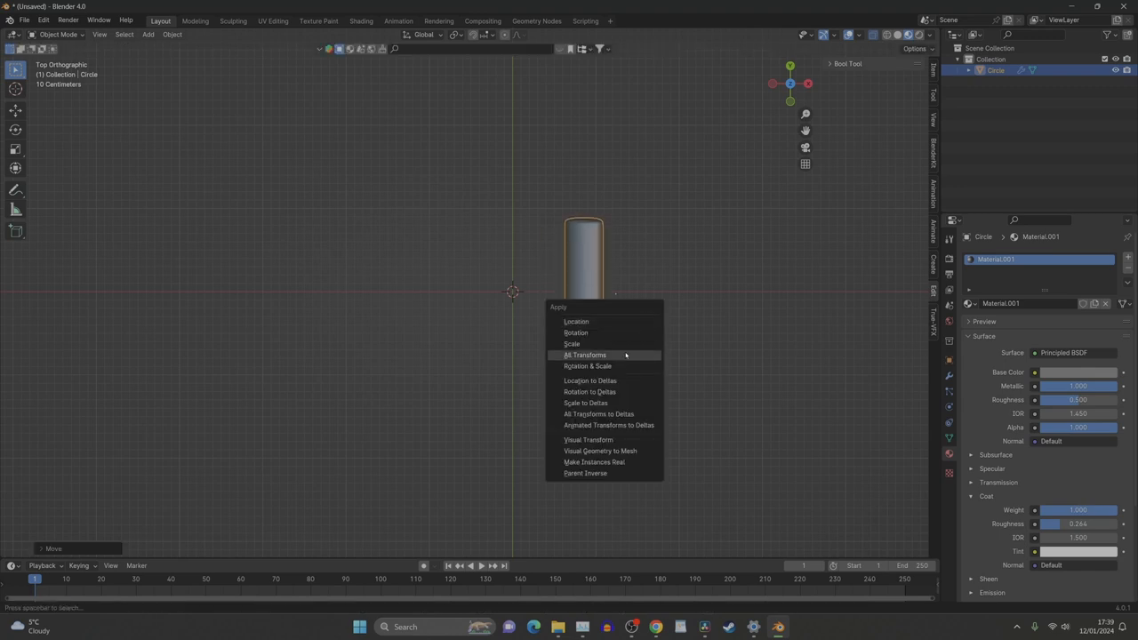
click(585, 356)
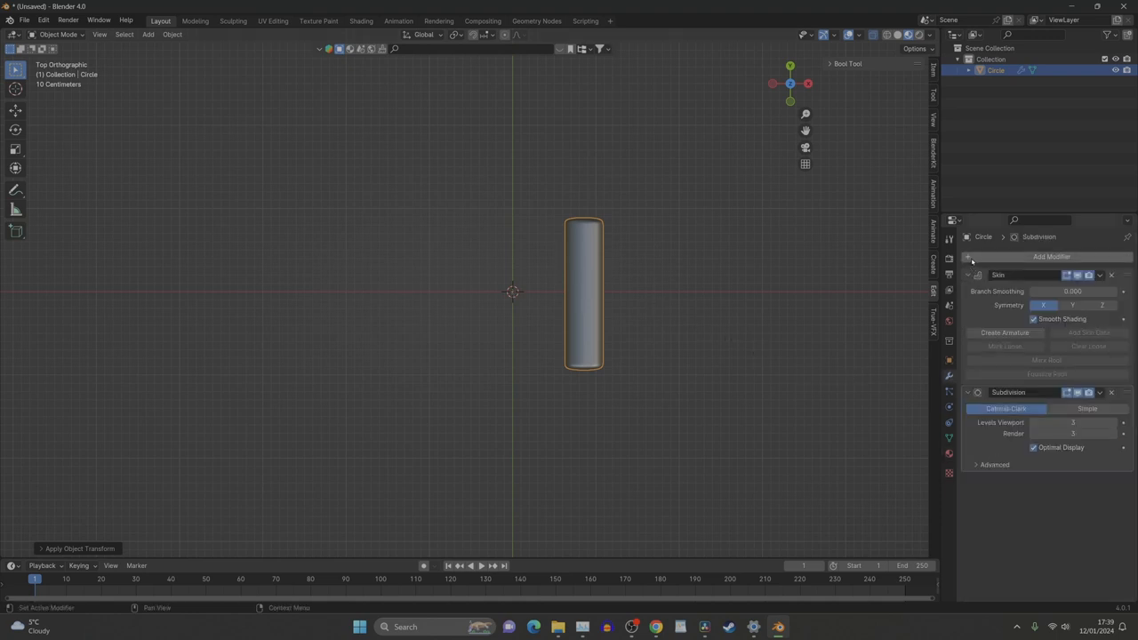
click(1051, 256)
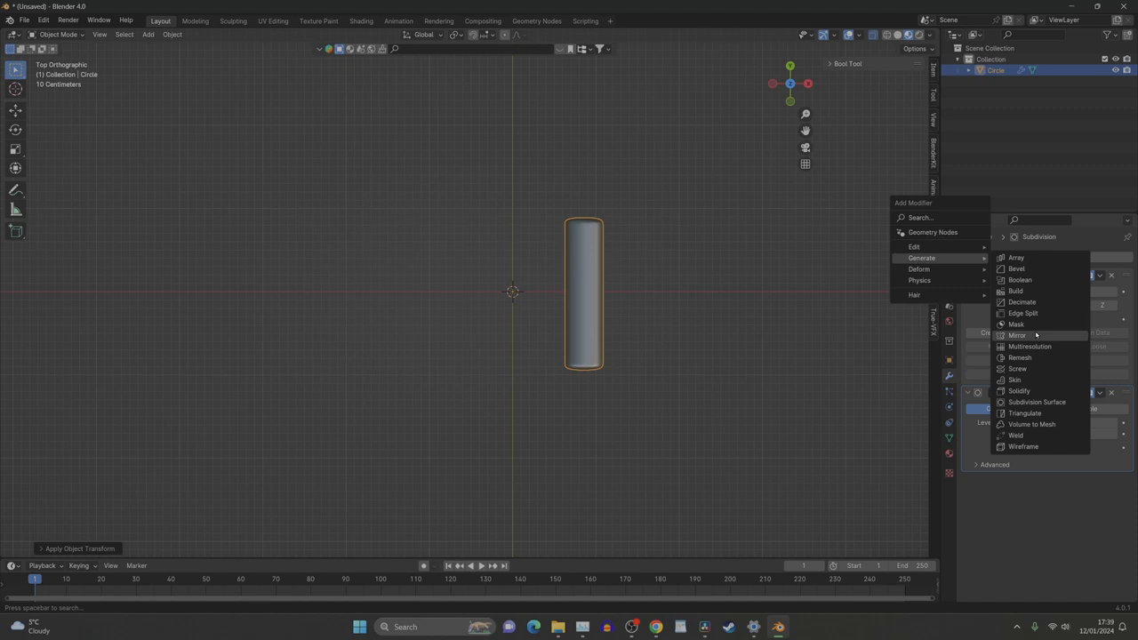
click(1017, 335)
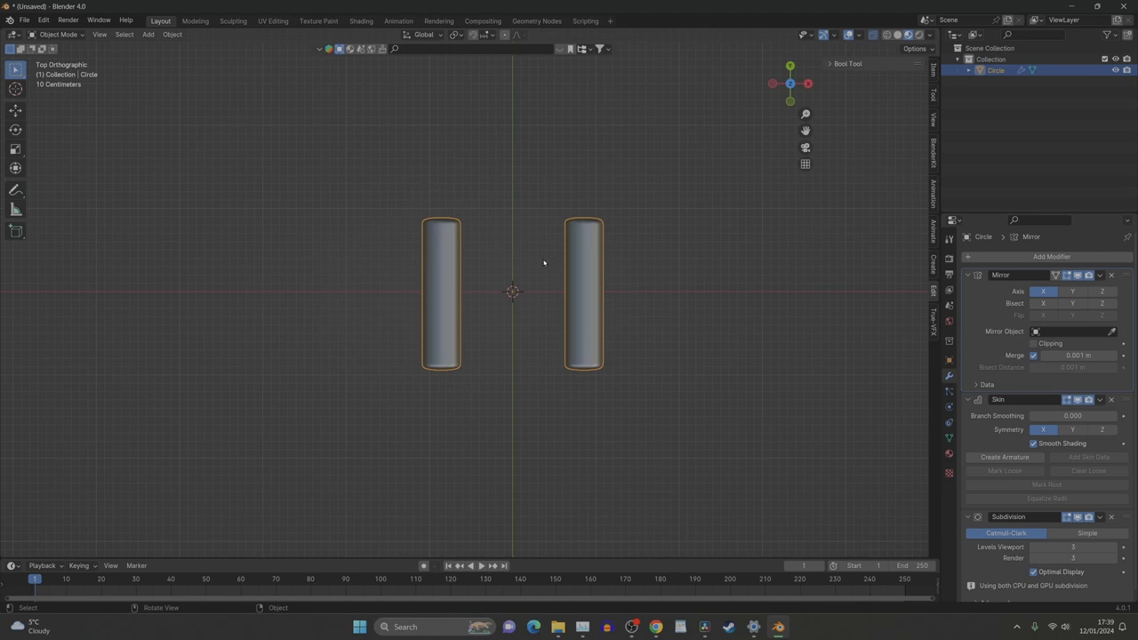
key(Tab)
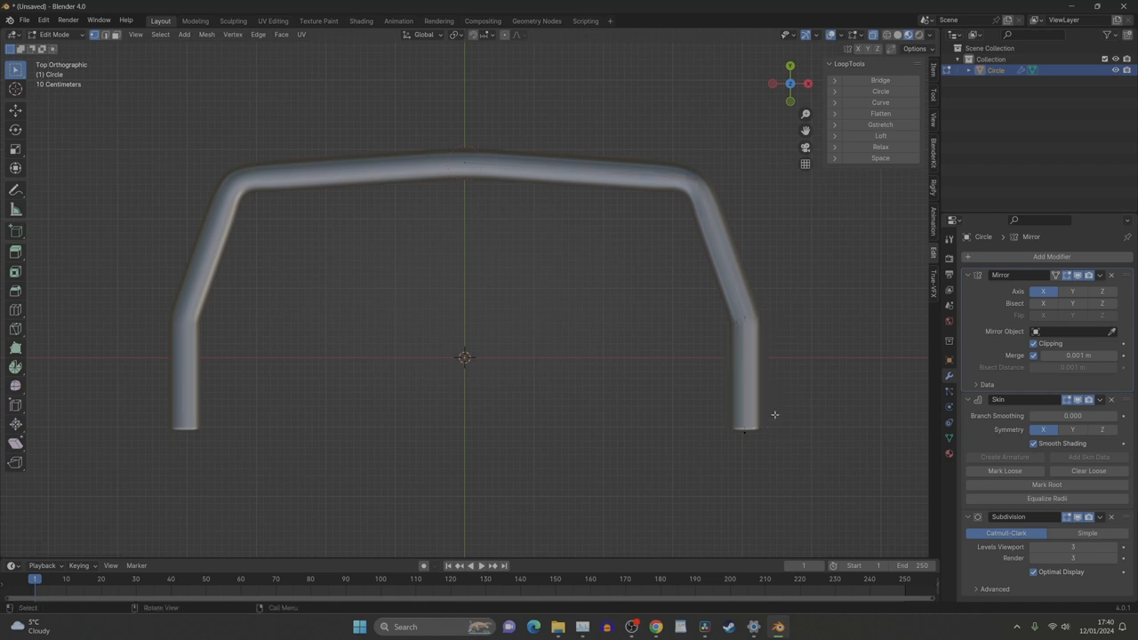
Dissolve the leg-end vertices so the hoop's legs finish in rounded tips.
key(x)
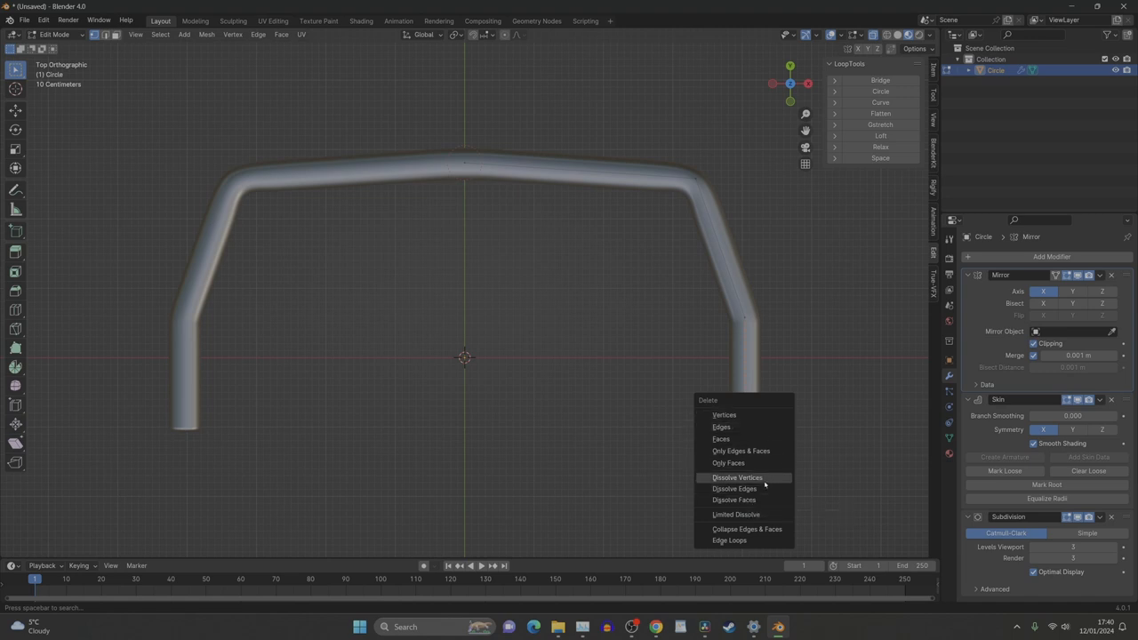
click(737, 477)
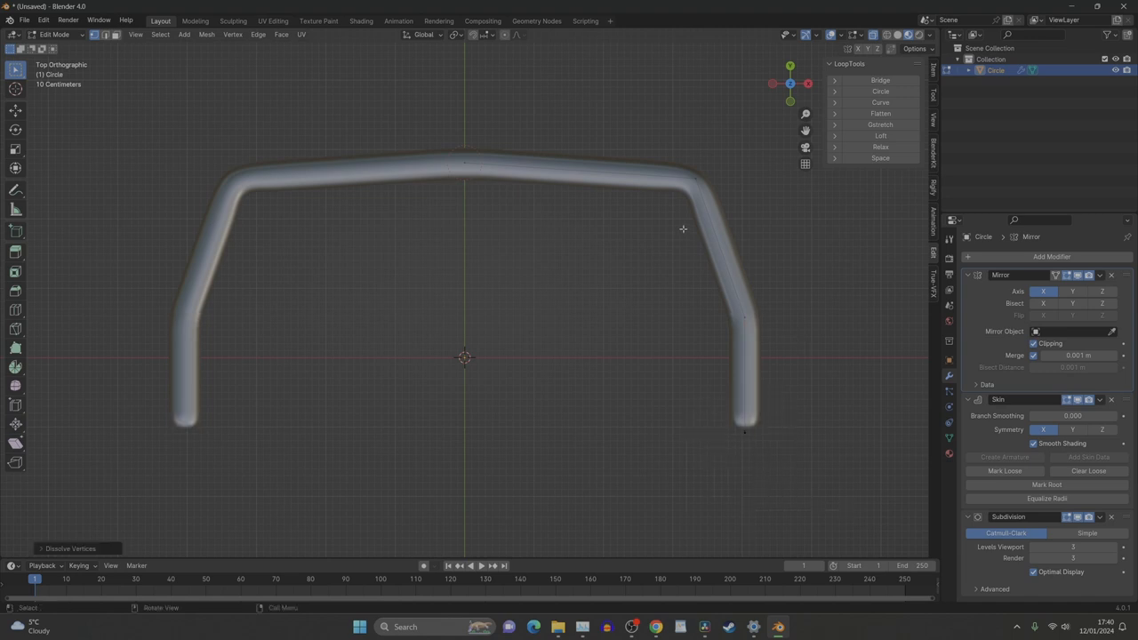
mouse_move(504, 203)
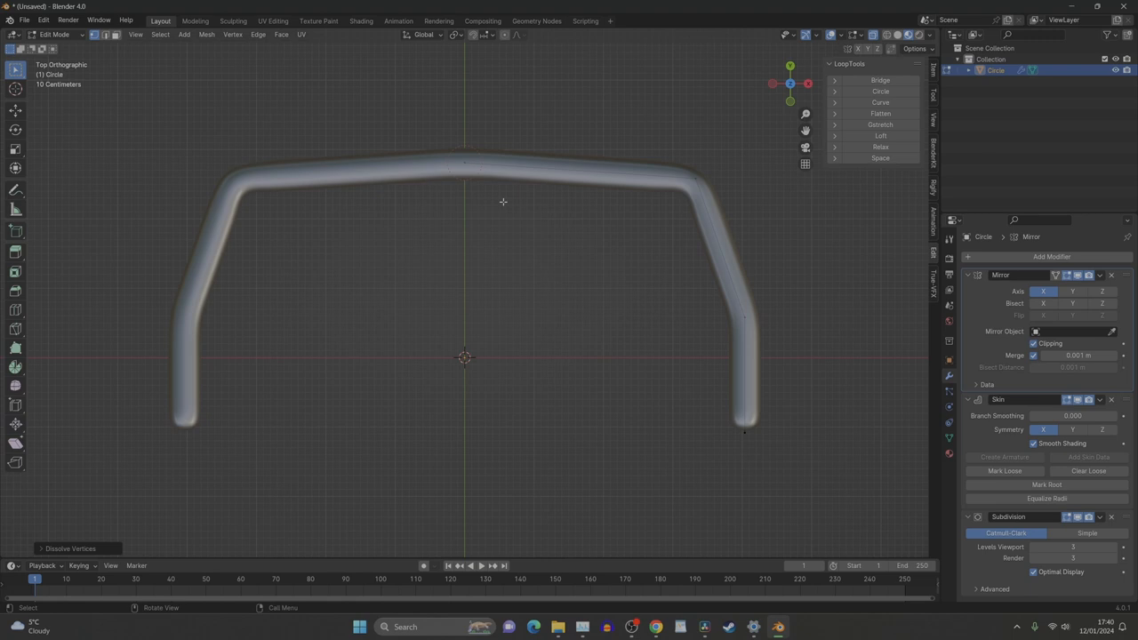
mouse_move(654, 249)
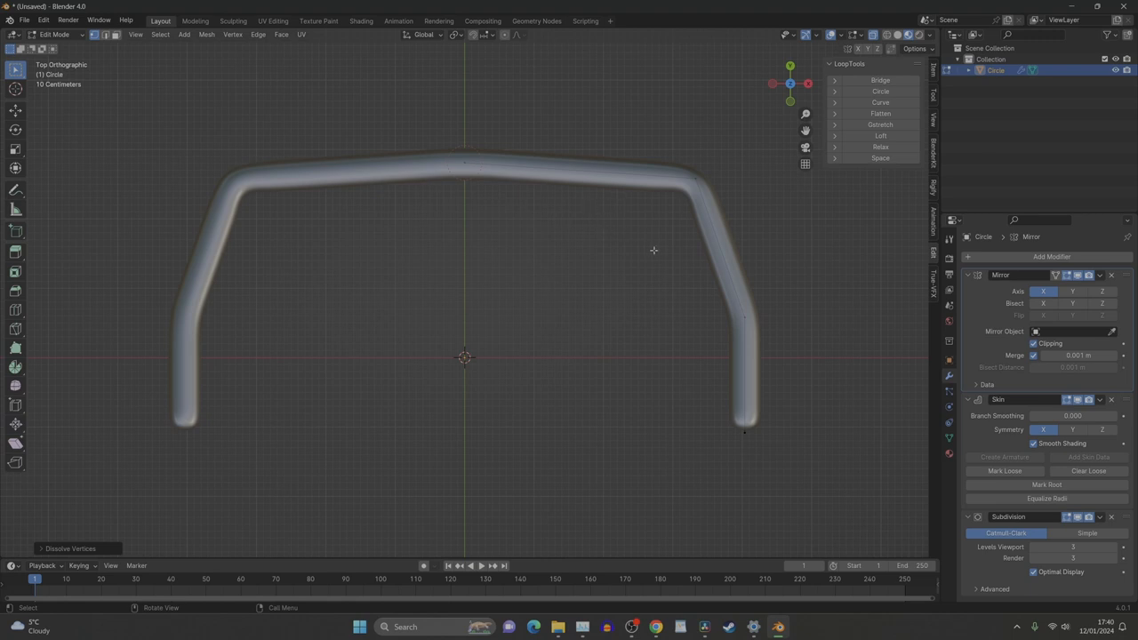
mouse_move(756, 337)
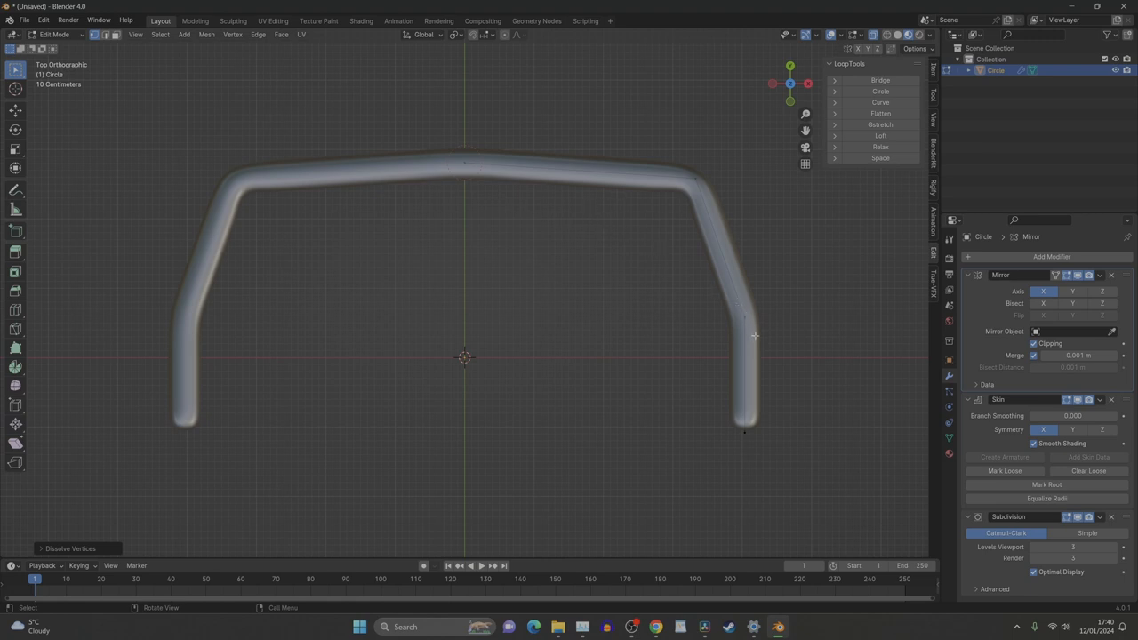
mouse_move(694, 179)
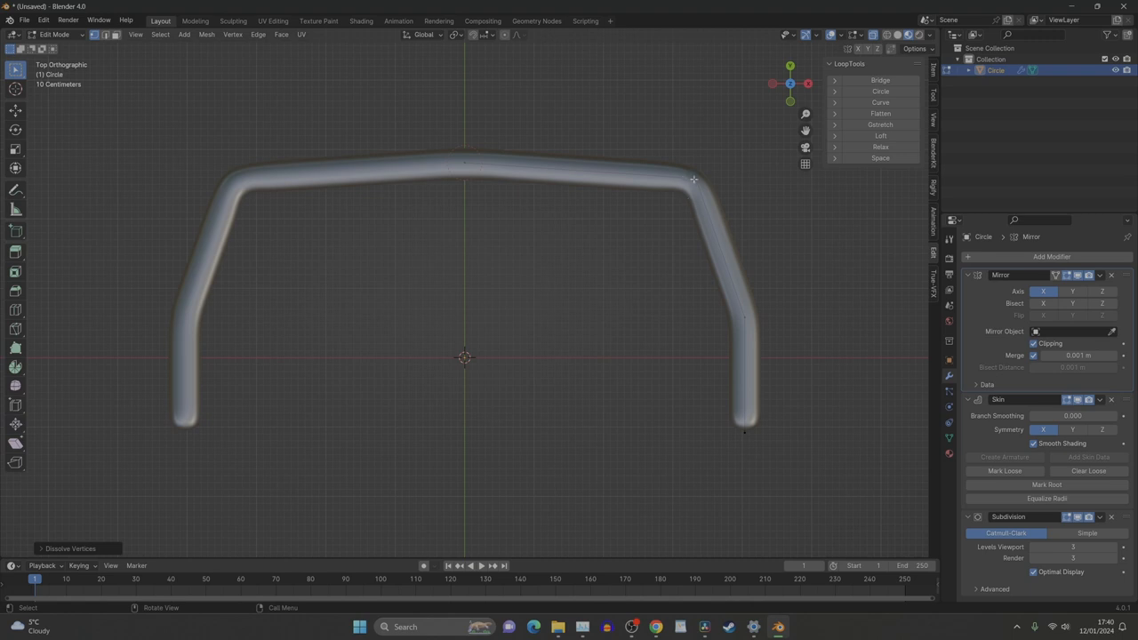
mouse_move(696, 174)
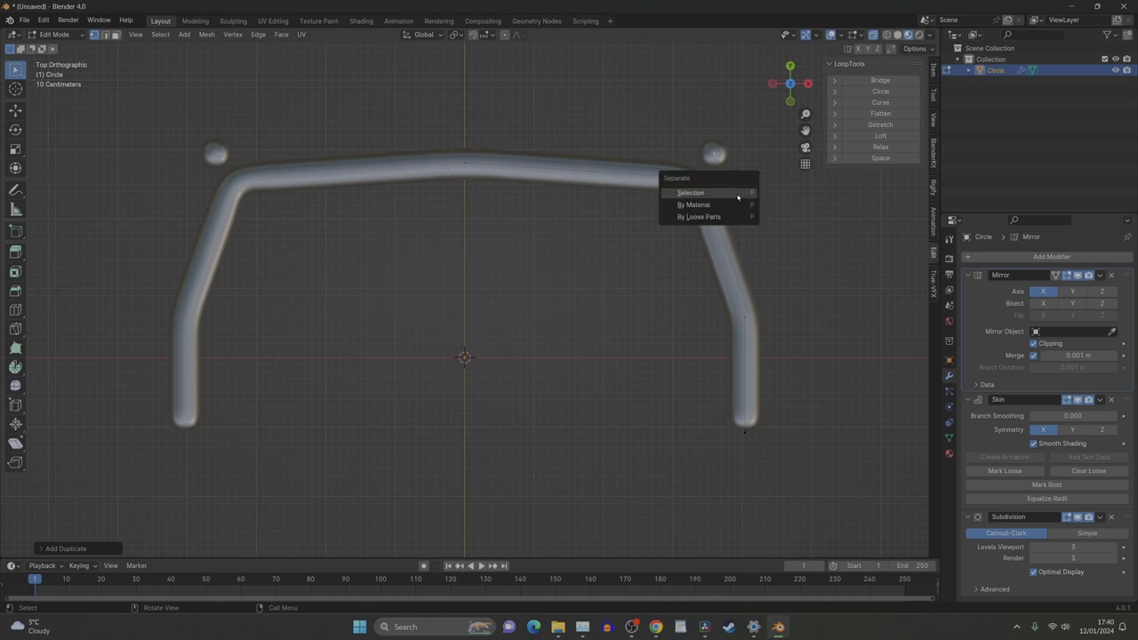
Separate the duplicated top corner points into their own new object.
click(690, 192)
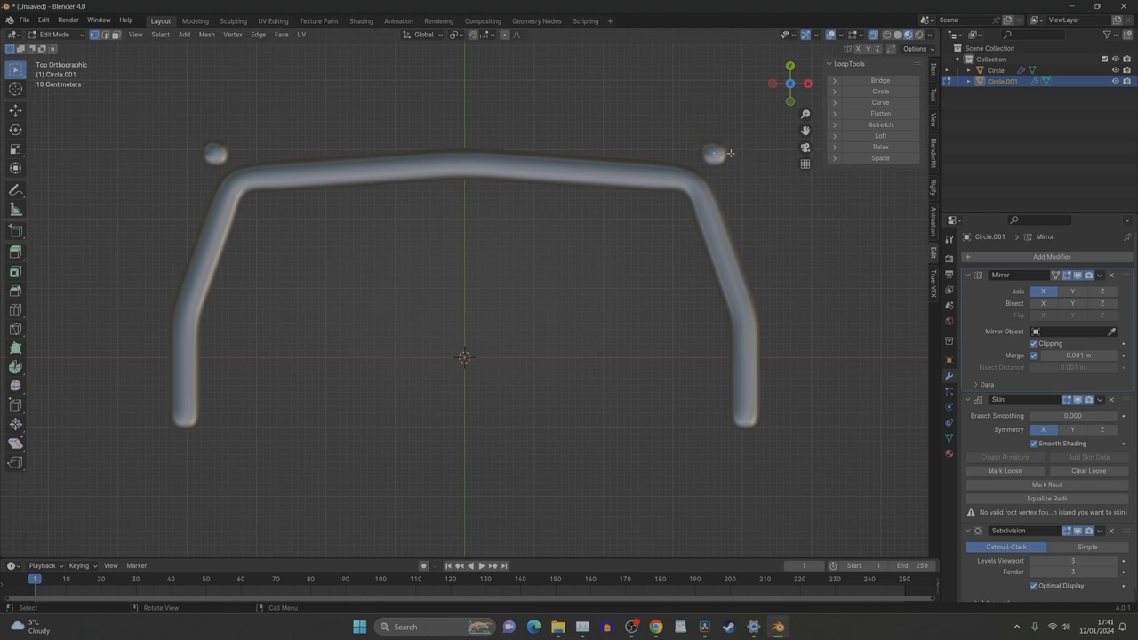
mouse_move(996, 454)
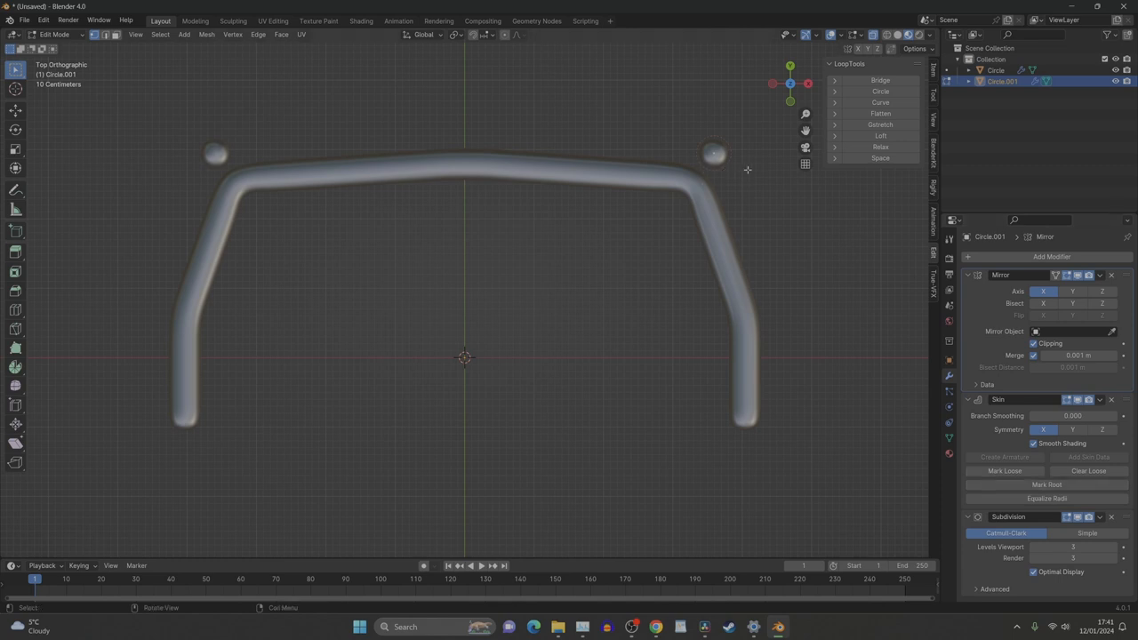
Extend a bar from the corner toward the centre and delete the crossbar's Mirror modifier.
key(g)
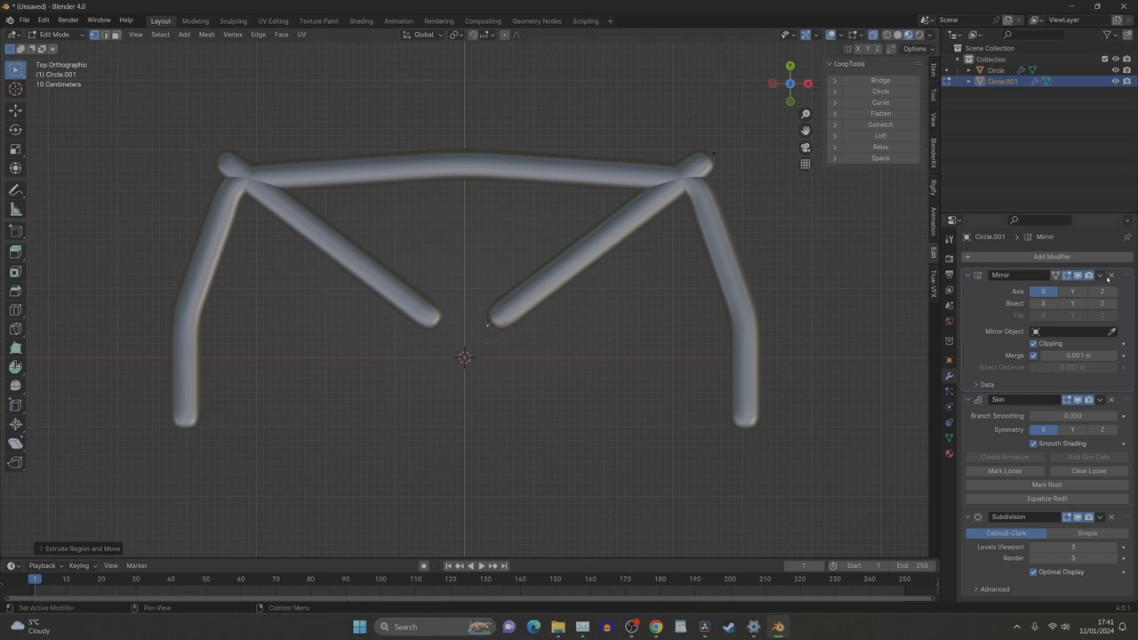
click(1110, 274)
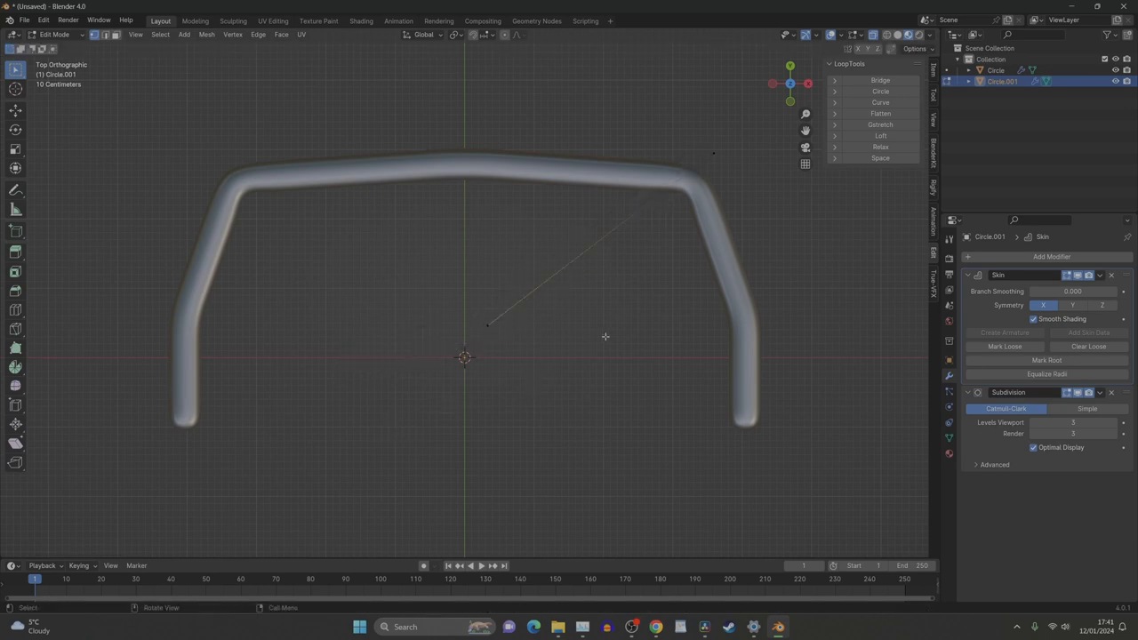
mouse_move(453, 303)
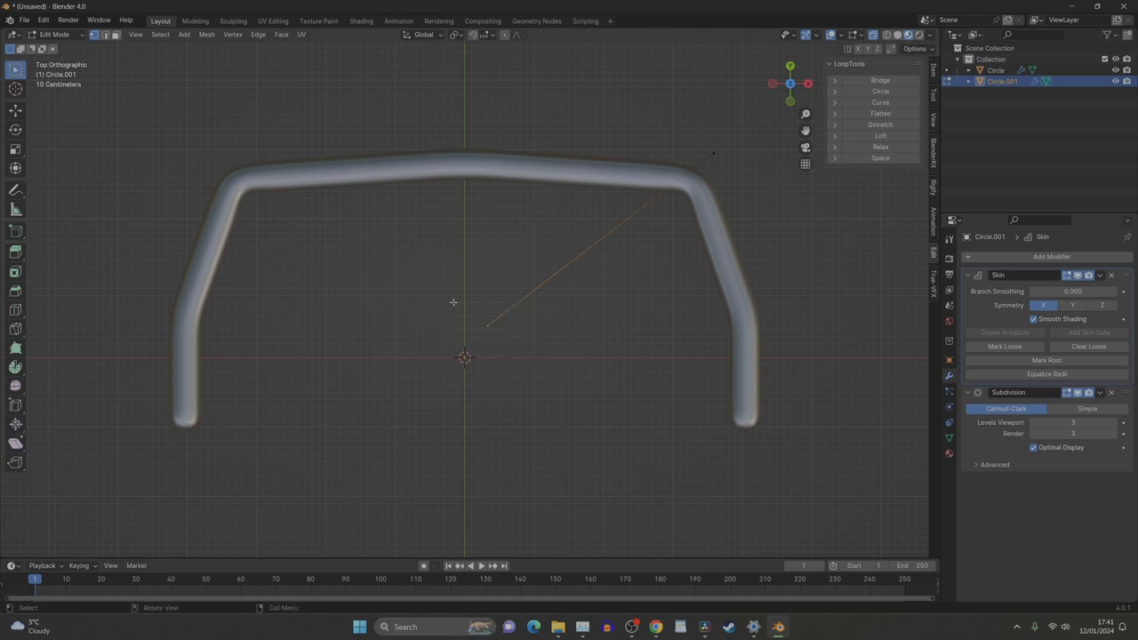
Dissolve the crossbar's extra vertices and move its ends onto the top-right corner and left leg foot.
key(g)
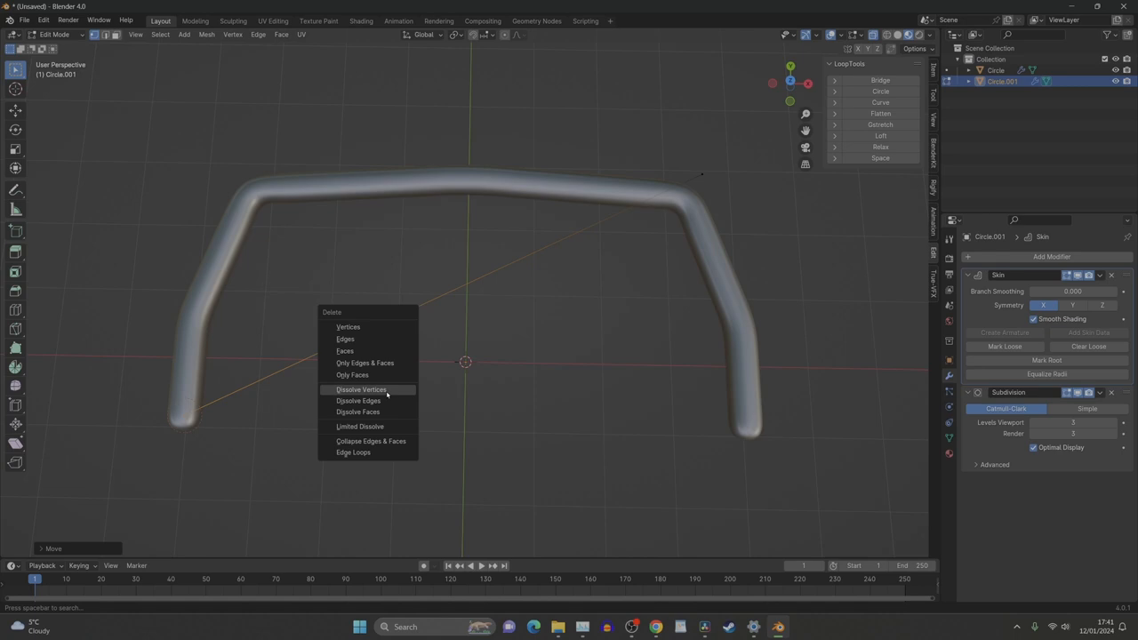
click(361, 389)
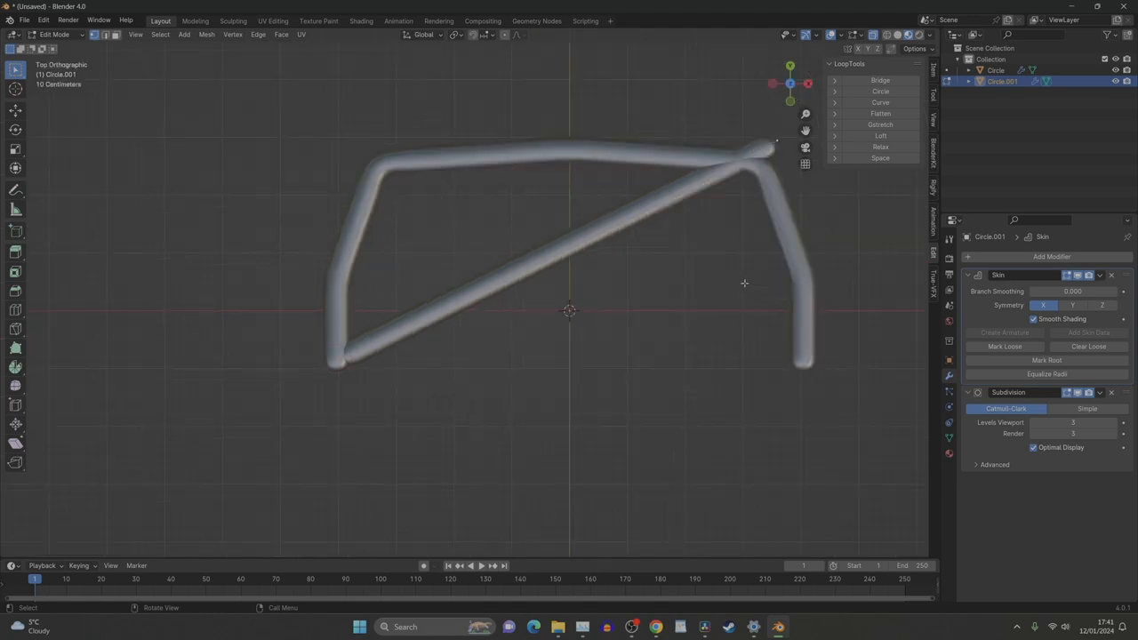
key(g)
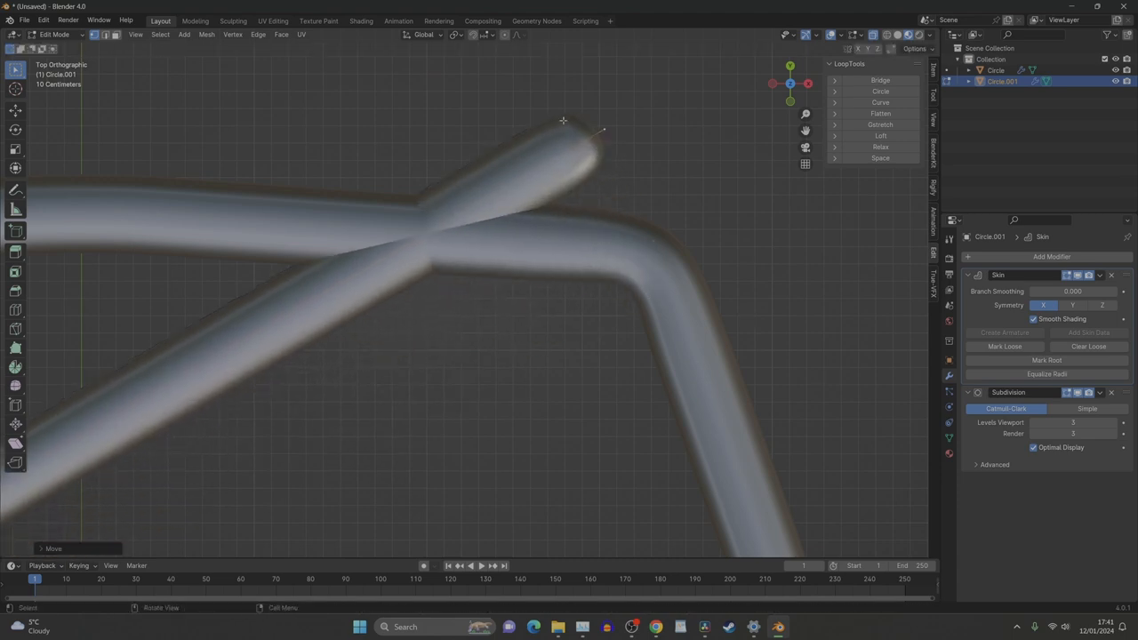
mouse_move(697, 257)
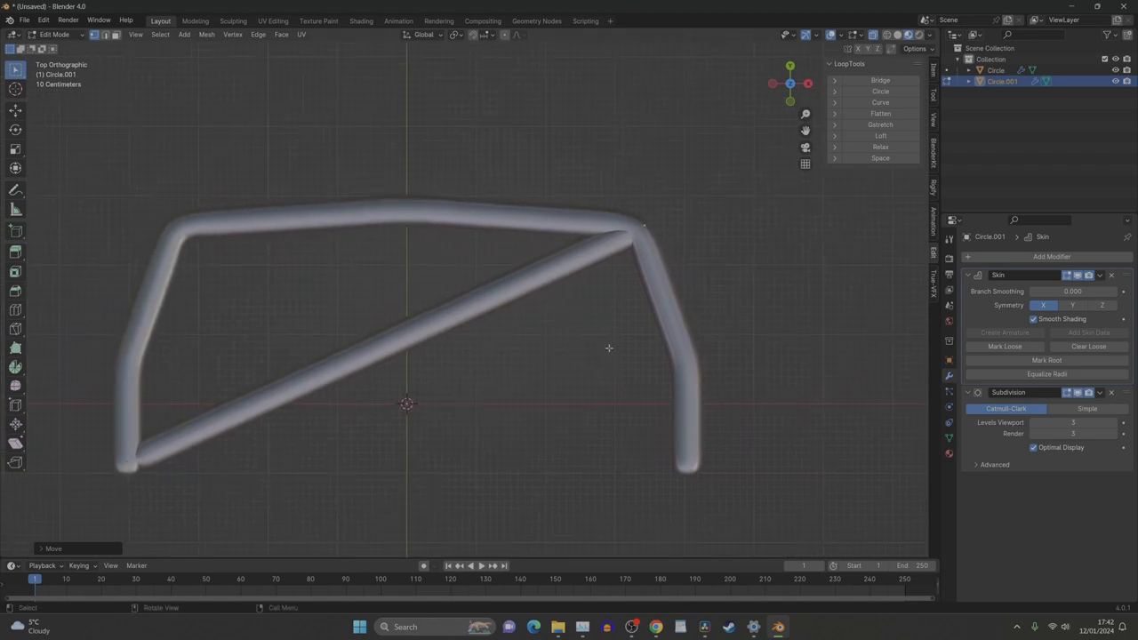
mouse_move(662, 262)
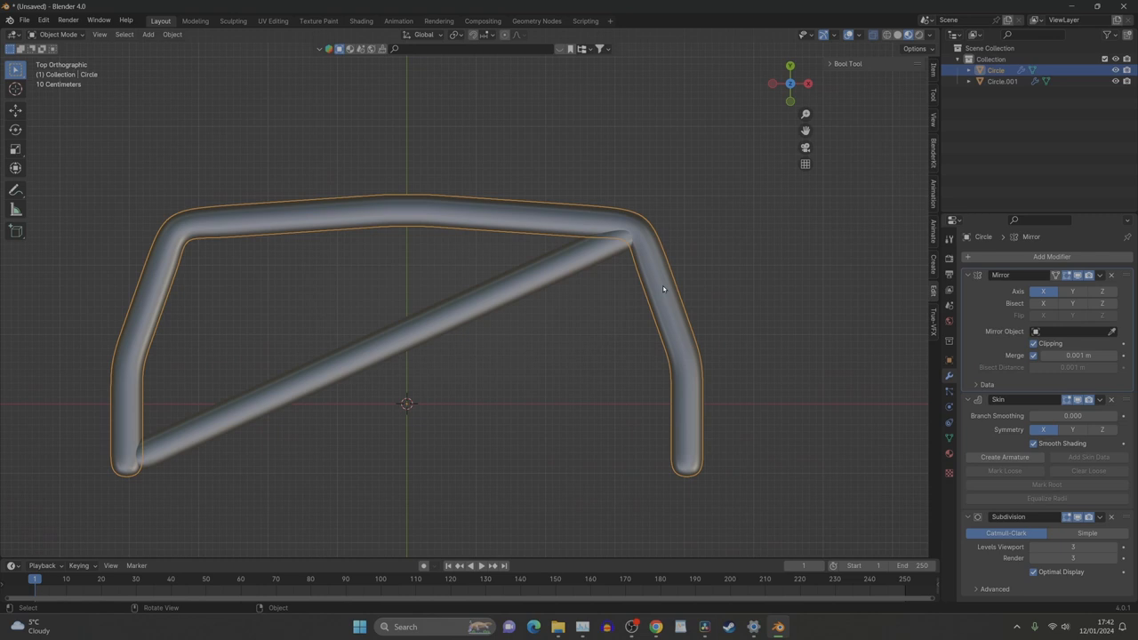
mouse_move(642, 238)
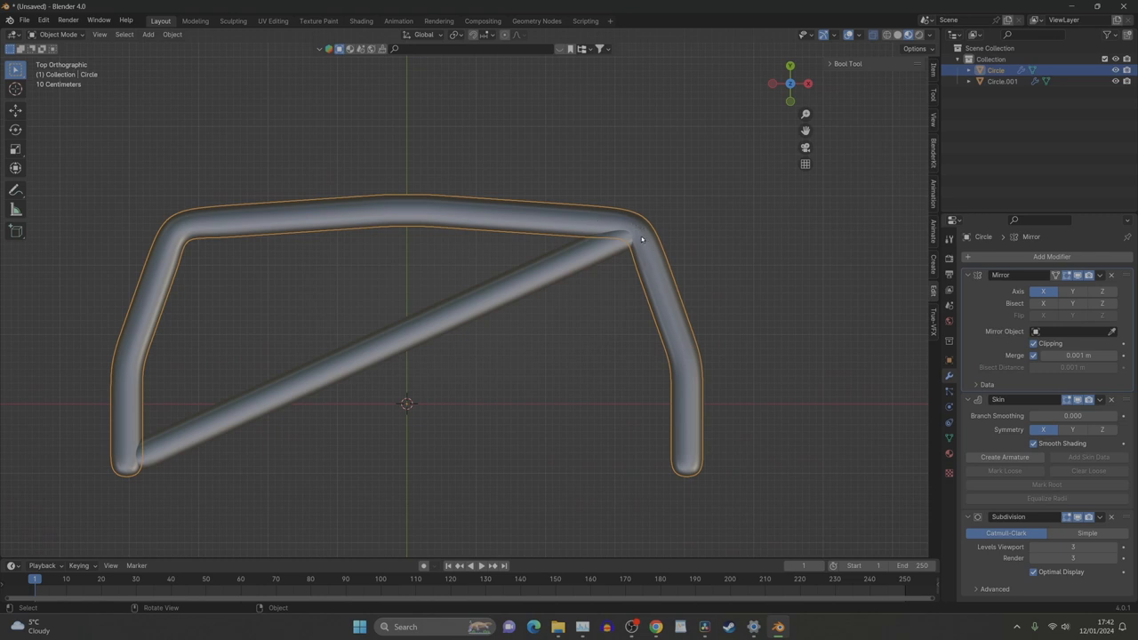
mouse_move(637, 235)
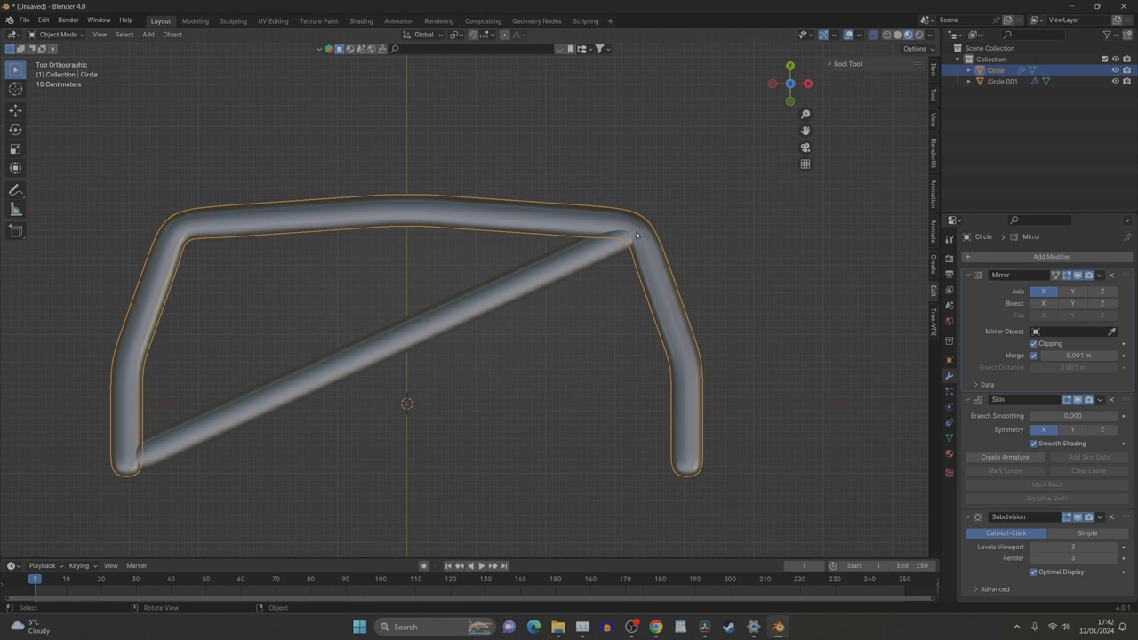
Move the diagonal's upper end vertex onto the hoop's top-right corner and return to Object Mode.
key(Tab)
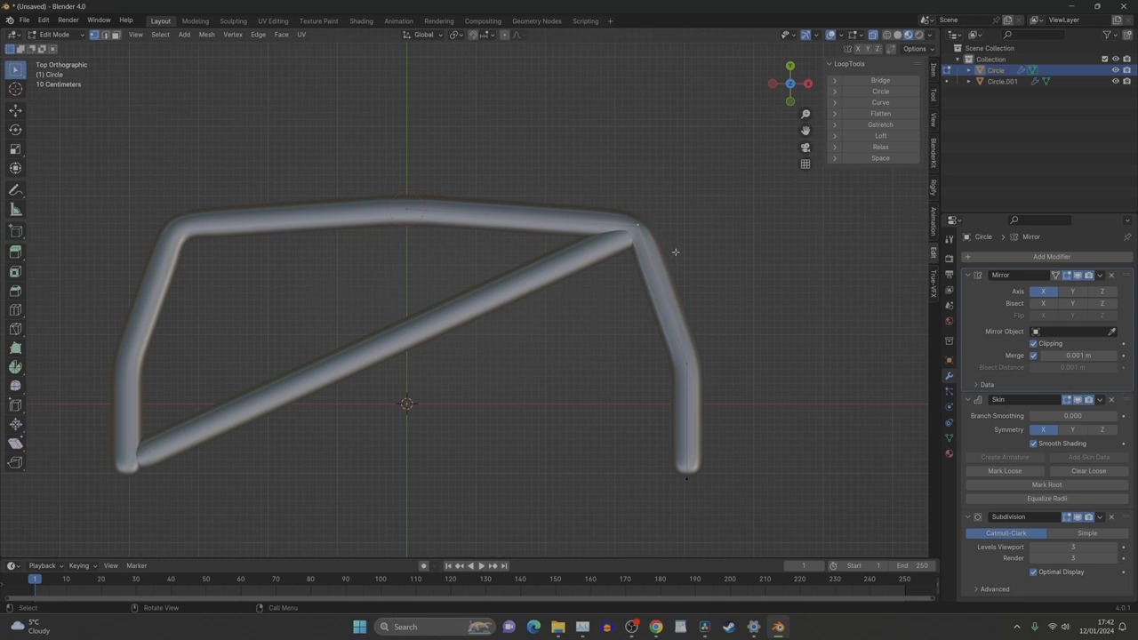
mouse_move(548, 235)
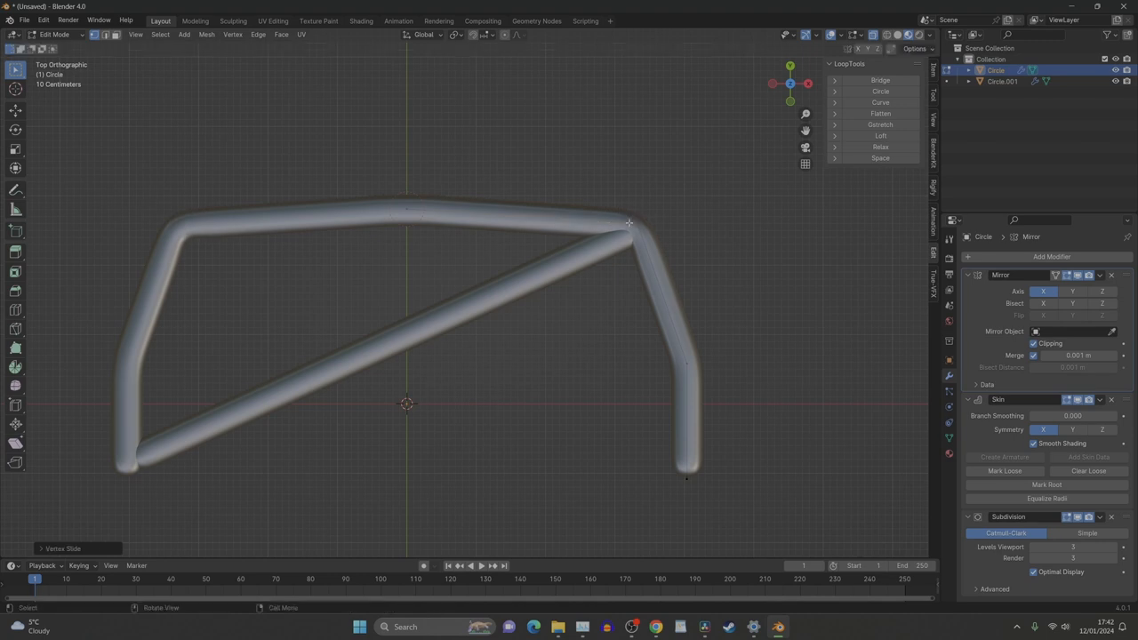
key(g)
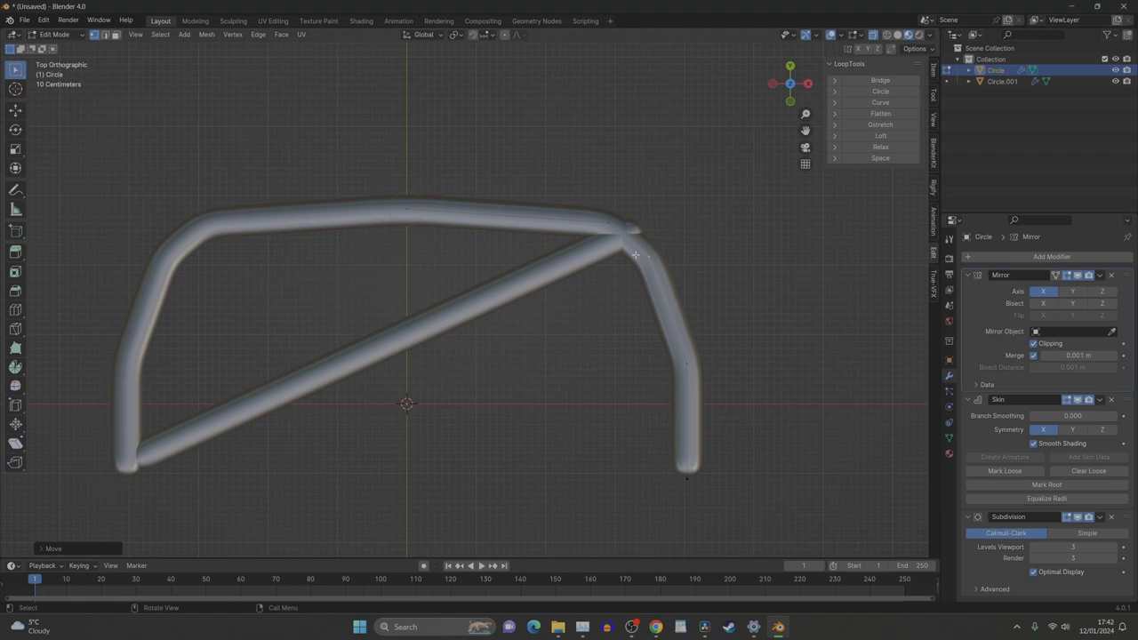
mouse_move(651, 258)
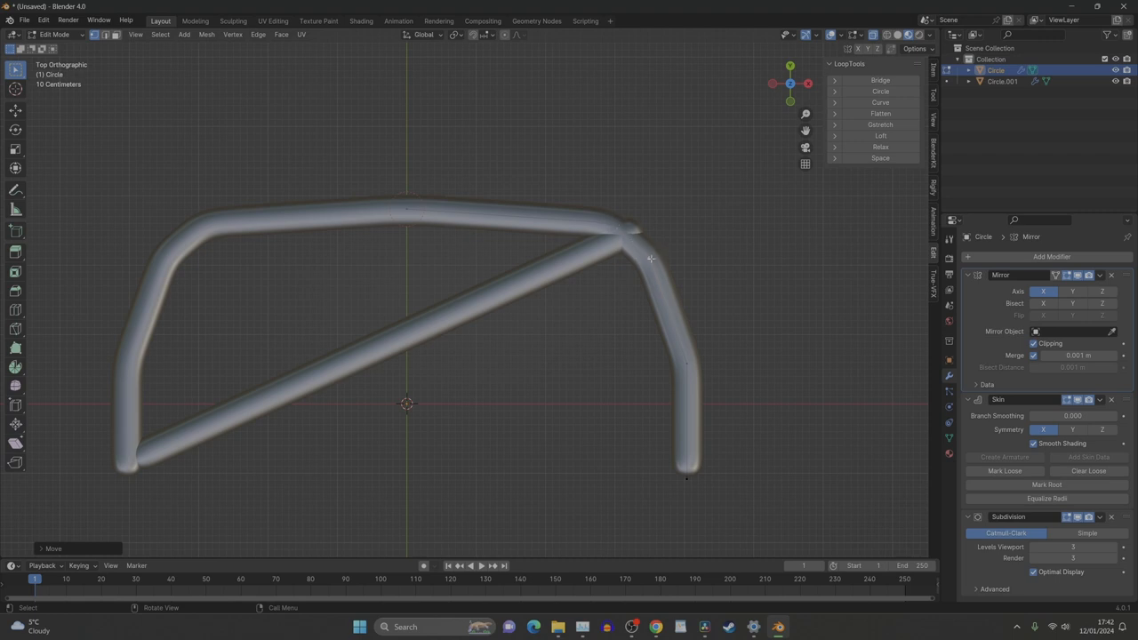
mouse_move(658, 259)
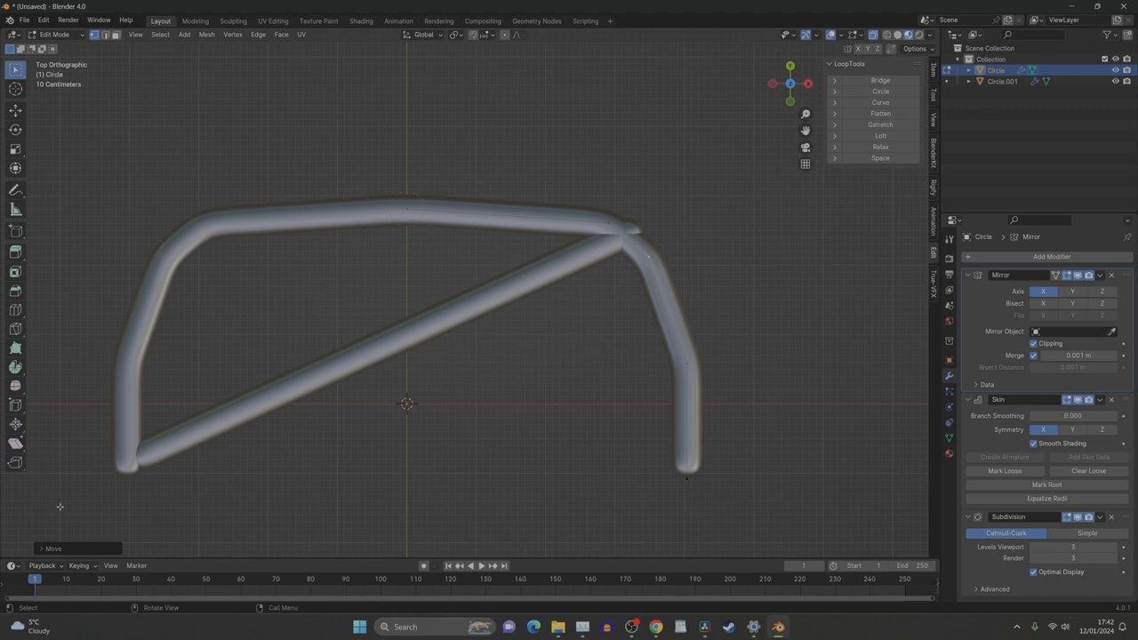
mouse_move(560, 267)
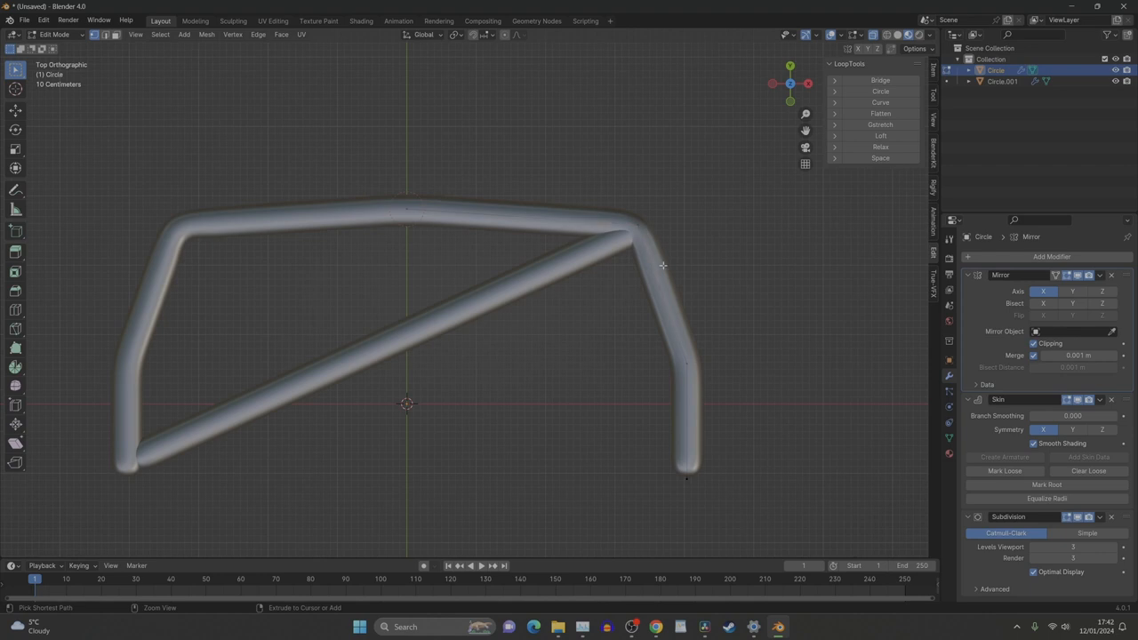
key(Tab)
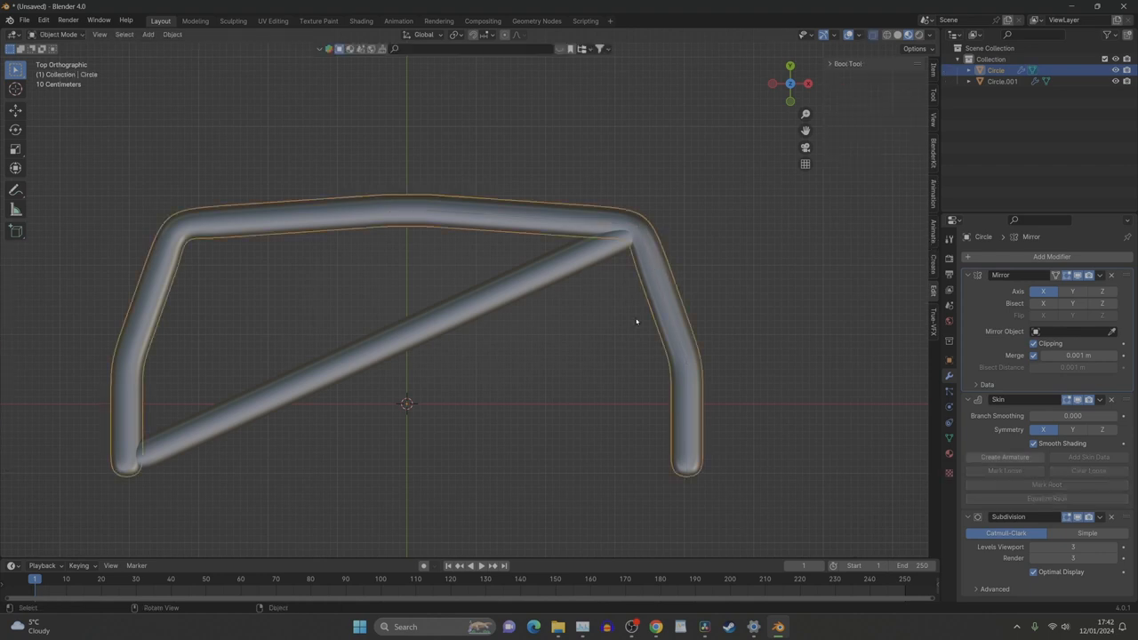
Duplicate the diagonal tube and place the copy as the opposite diagonal of the X.
click(1003, 82)
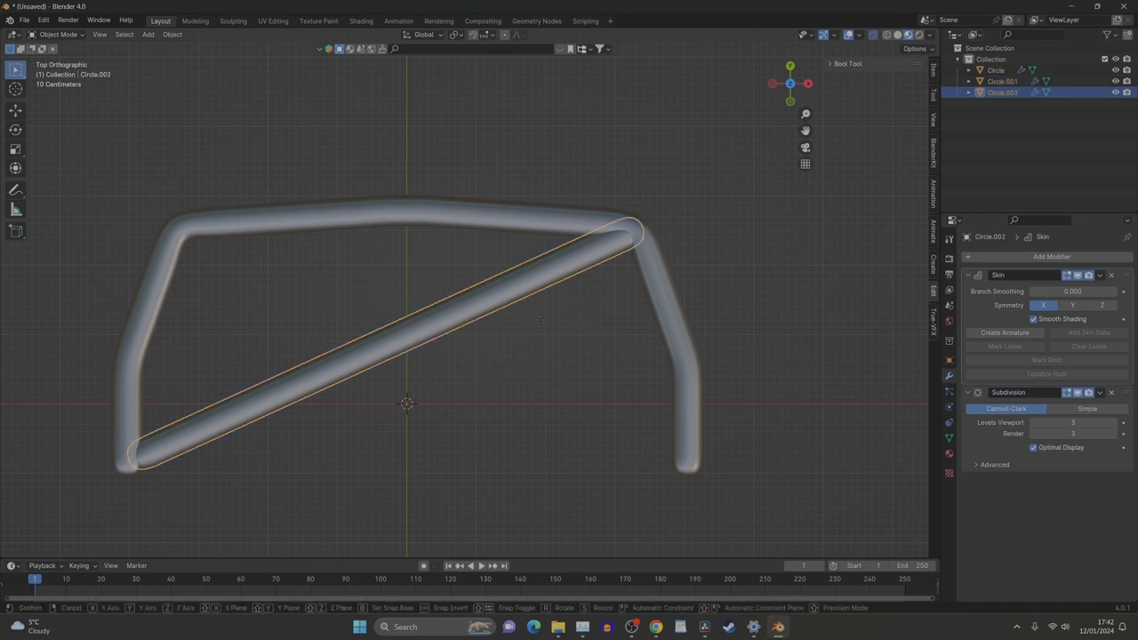
drag(538, 318, 512, 293)
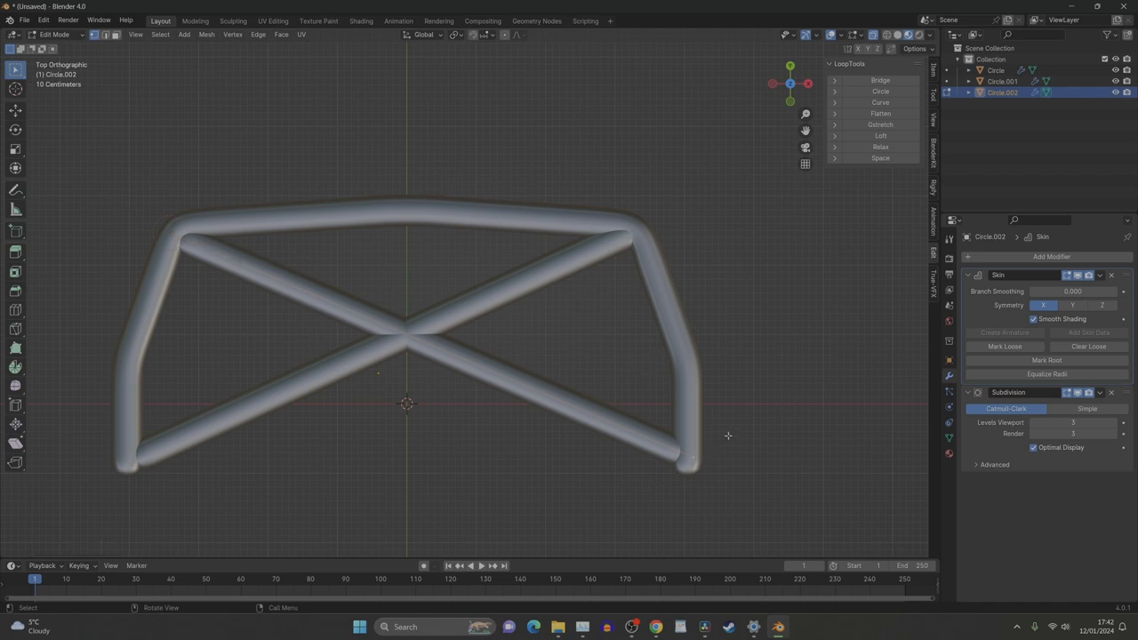
Move the new crossbar's end vertex onto the frame's top-left corner and leave Edit Mode.
key(g)
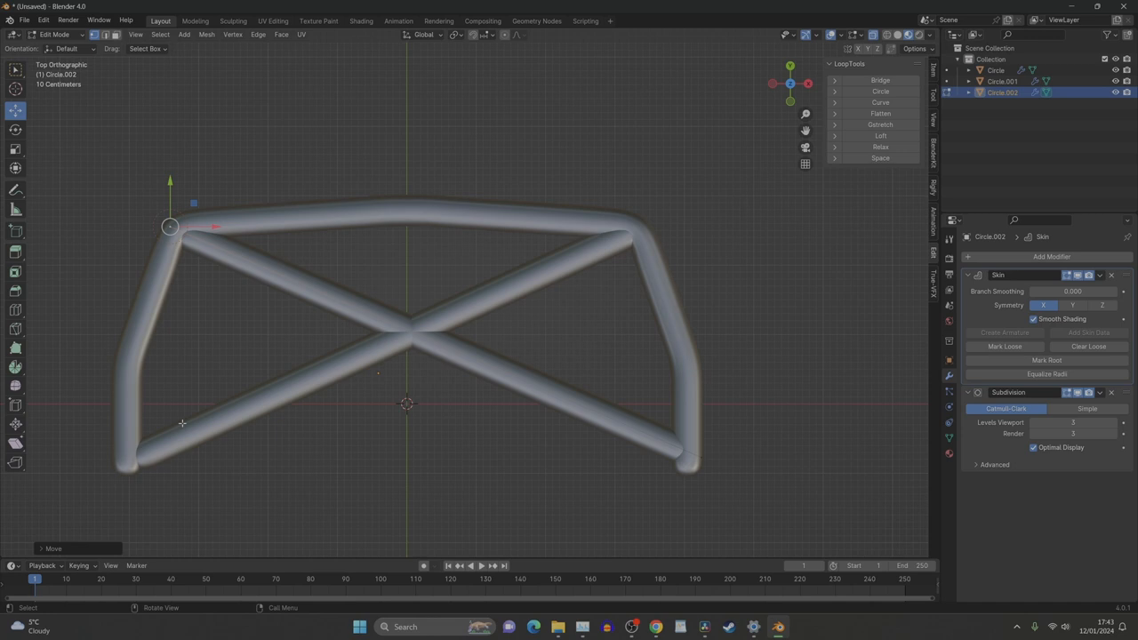
mouse_move(256, 423)
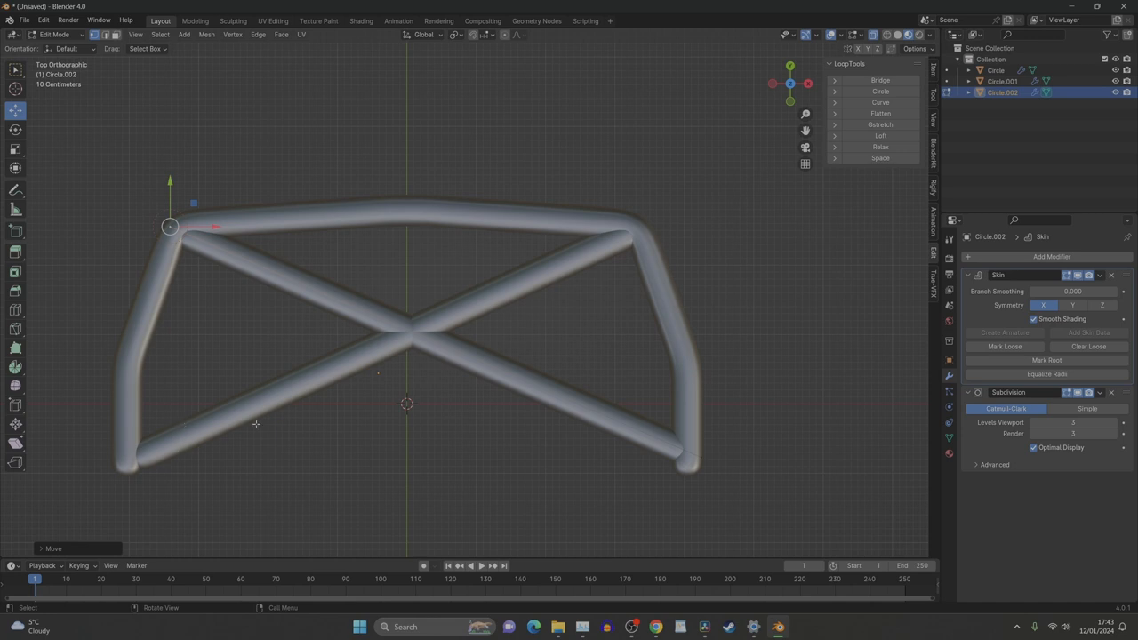
key(Tab)
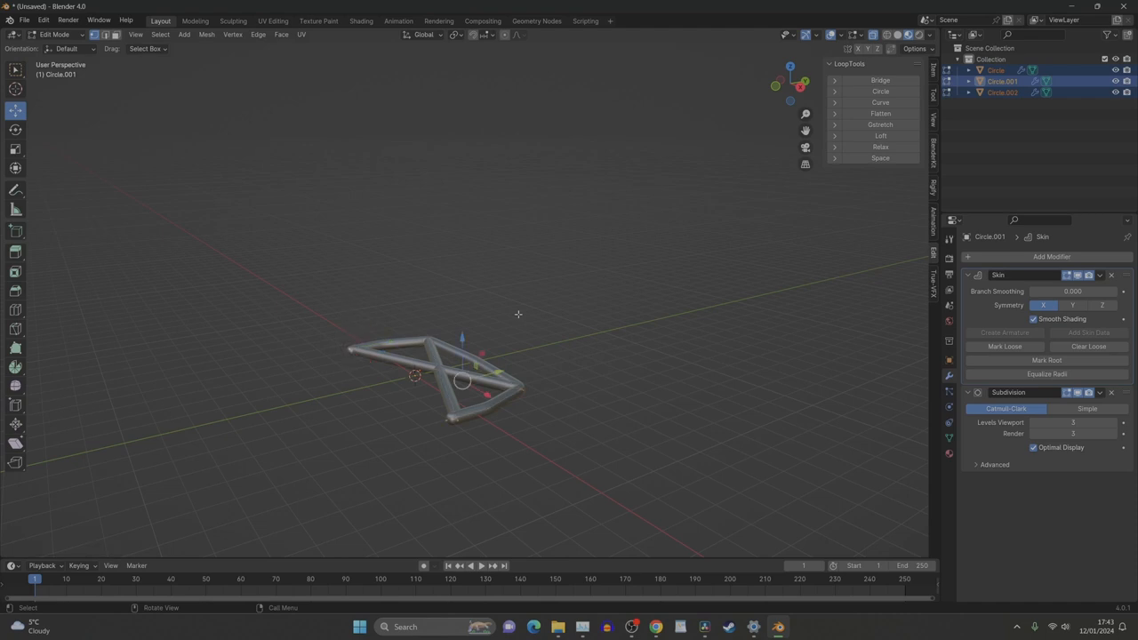
Rotate the X-braced frame 90 degrees about one axis so it stands upright.
key(r)
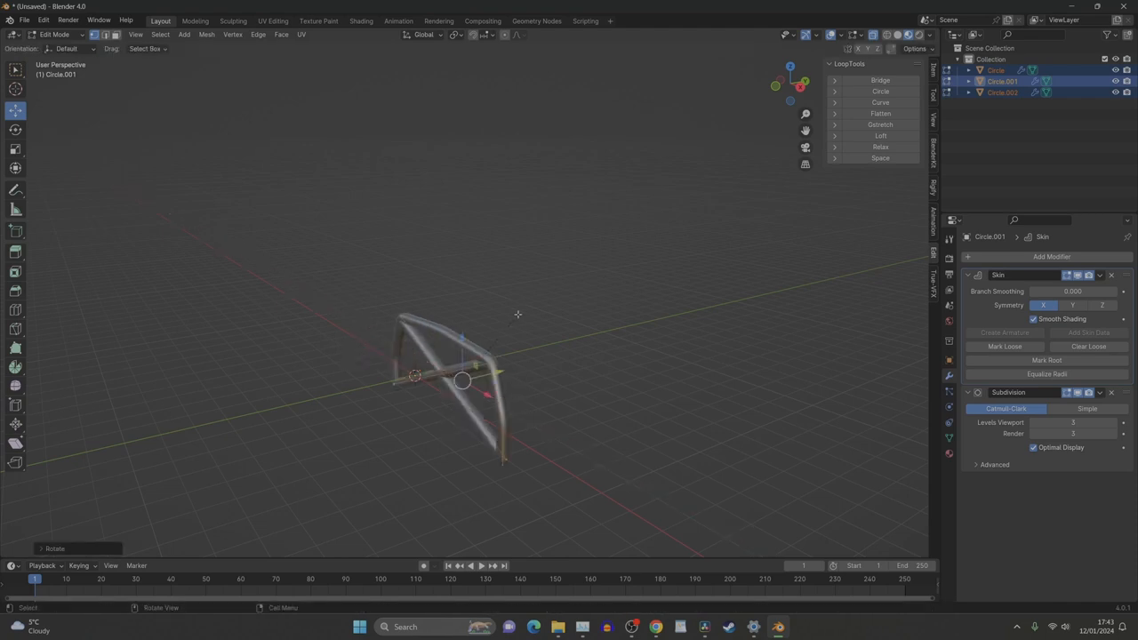
key(g)
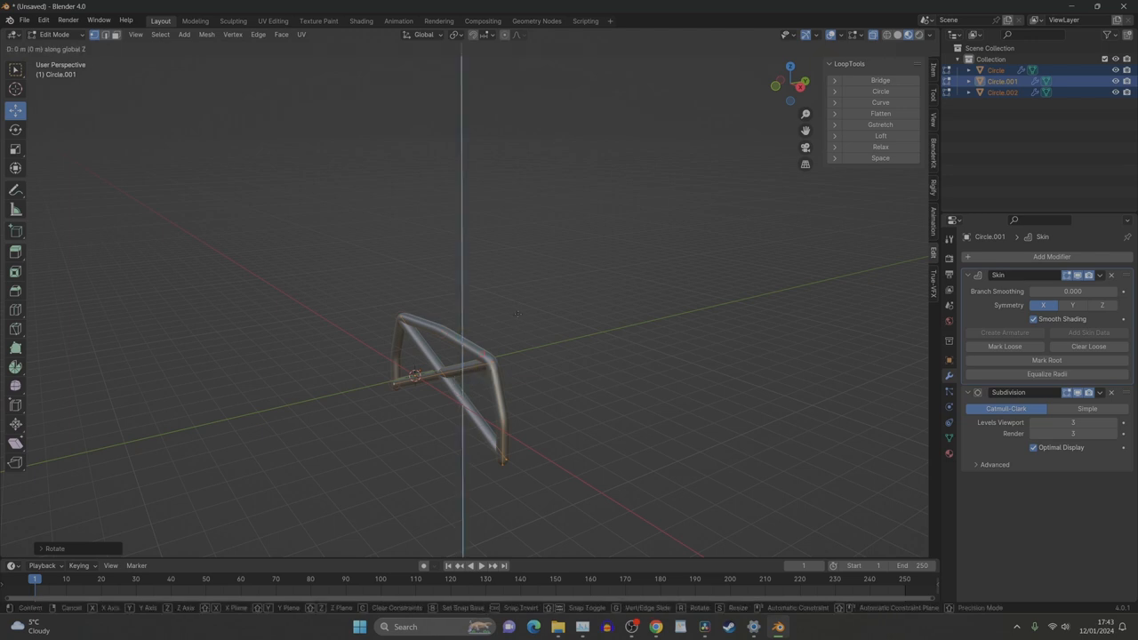
mouse_move(469, 479)
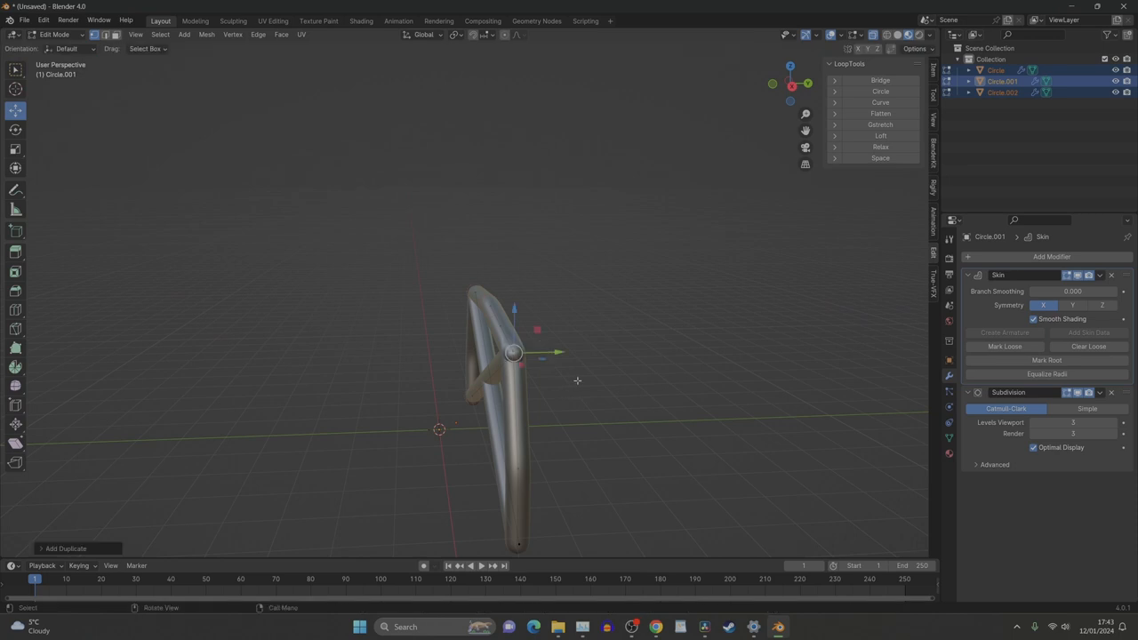
mouse_move(569, 388)
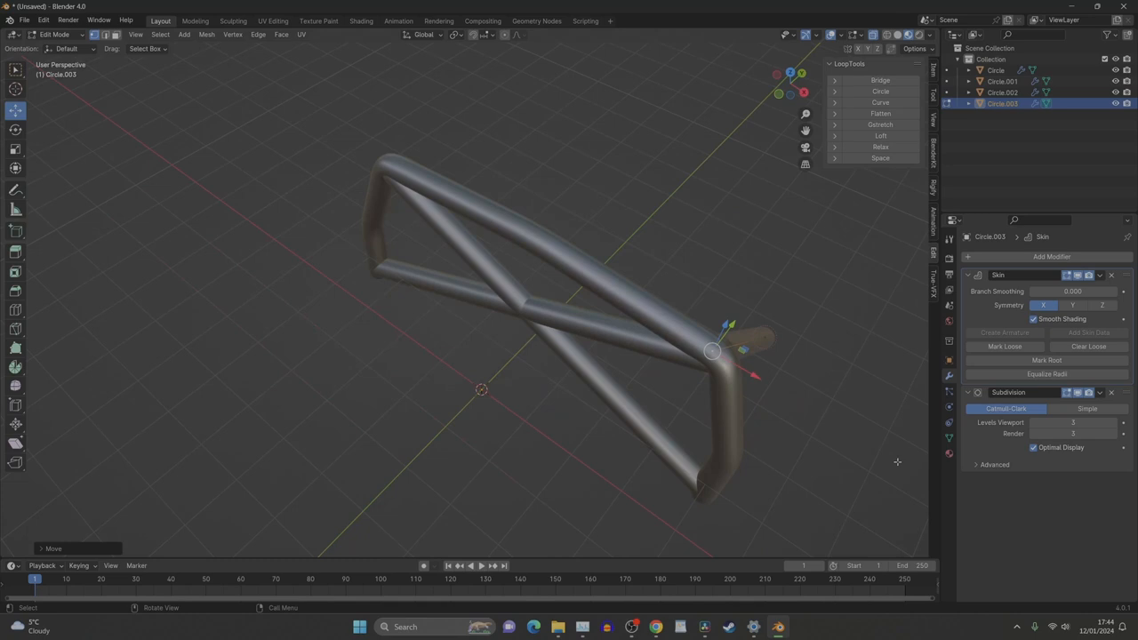
Add a Mirror modifier to the tubing so the cage is copied to the other side.
click(1053, 256)
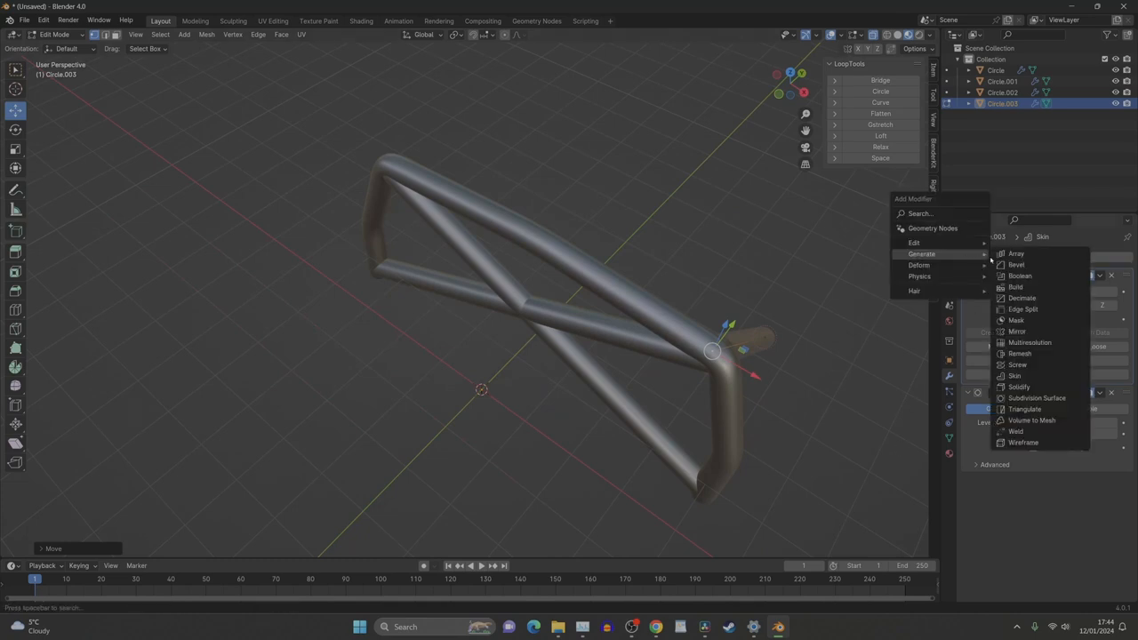
click(1017, 331)
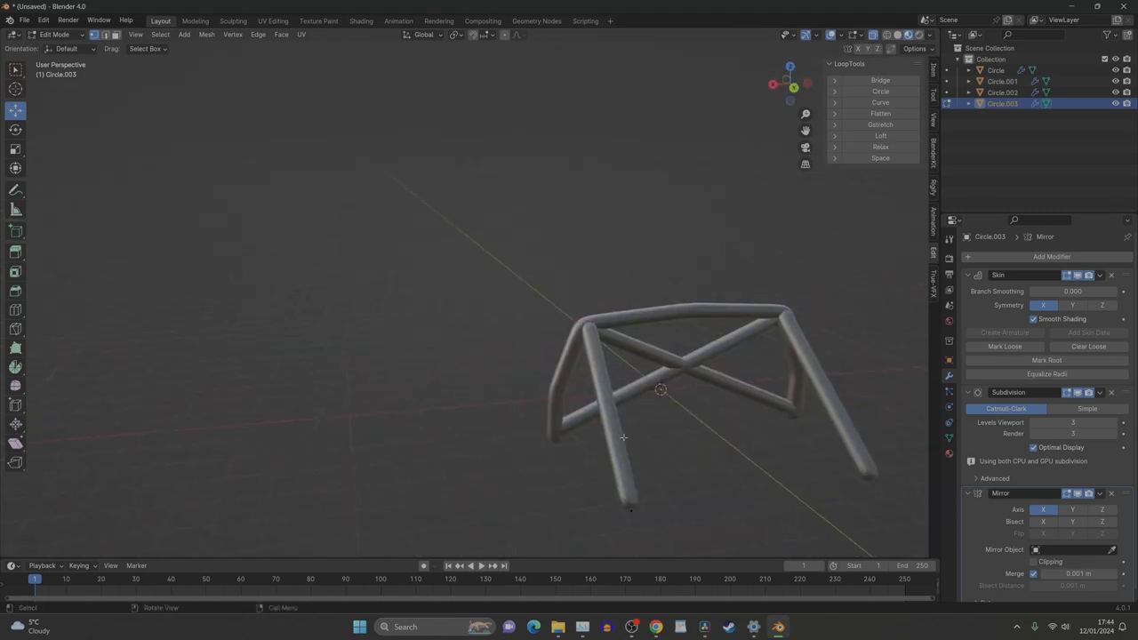
drag(662, 390, 520, 395)
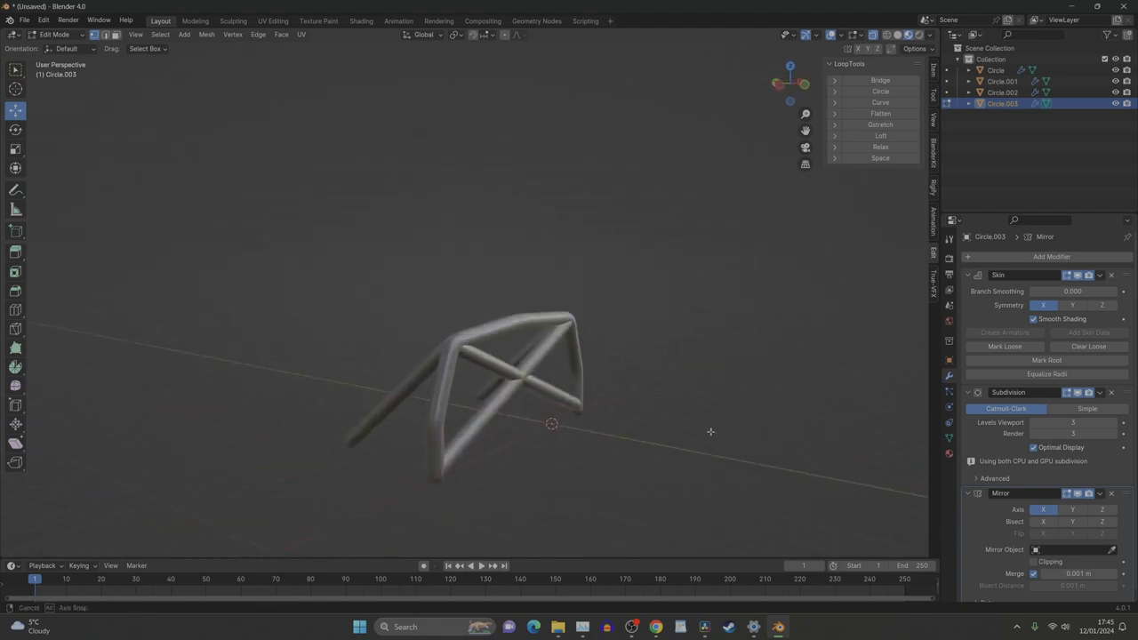
drag(552, 423, 605, 413)
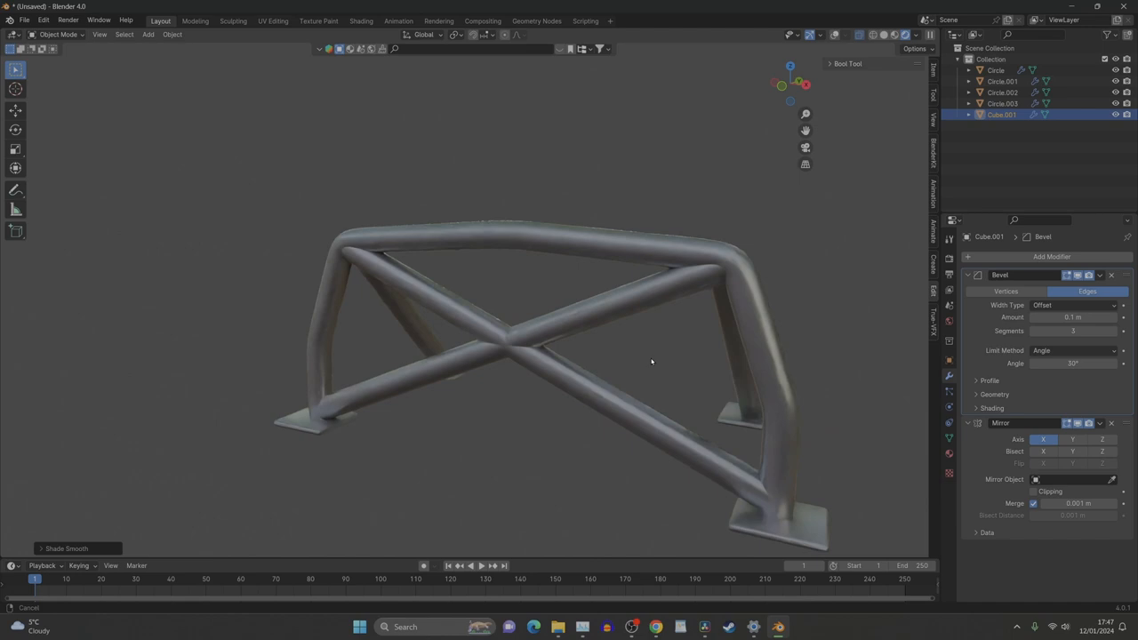
Orbit the roll cage to inspect the base plates from front and side.
drag(651, 363, 592, 345)
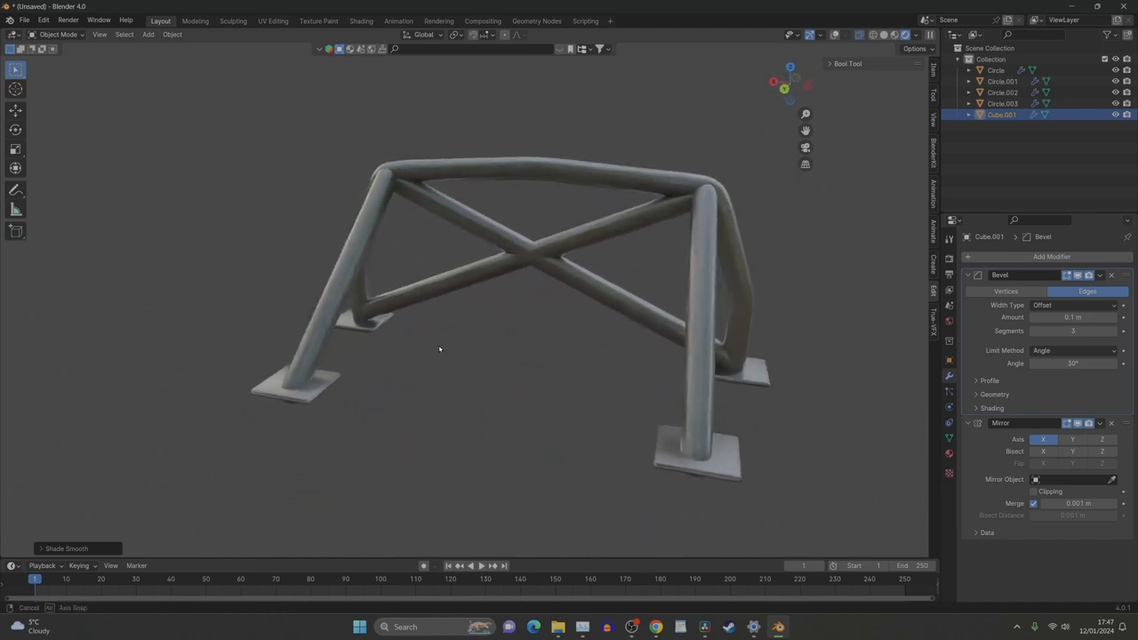
drag(534, 311, 667, 341)
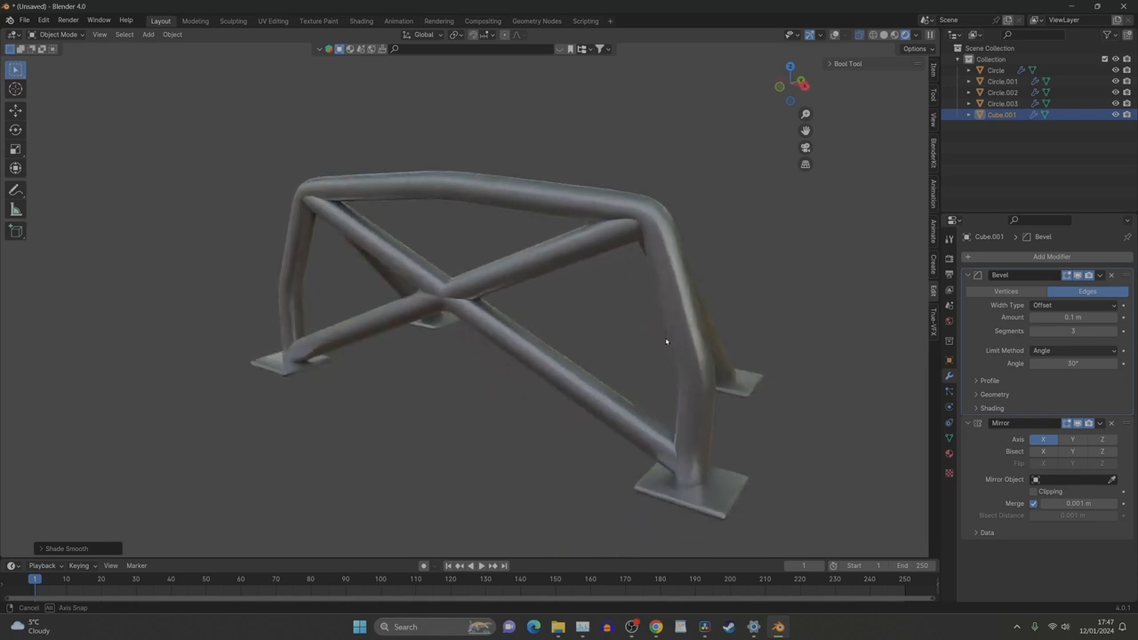
drag(666, 342, 626, 299)
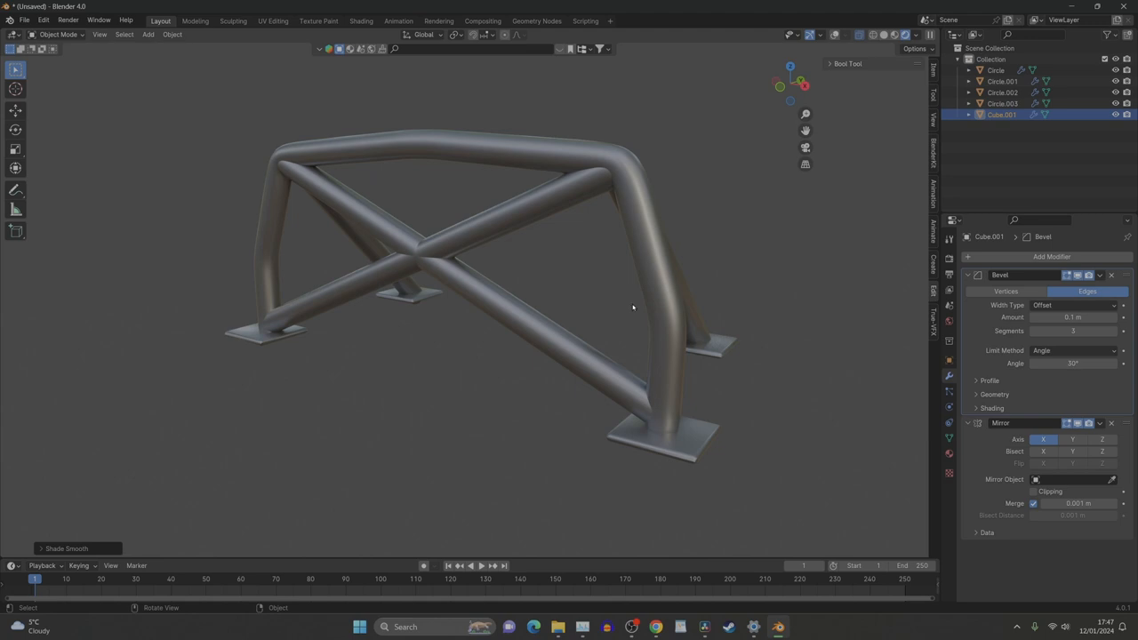
mouse_move(637, 310)
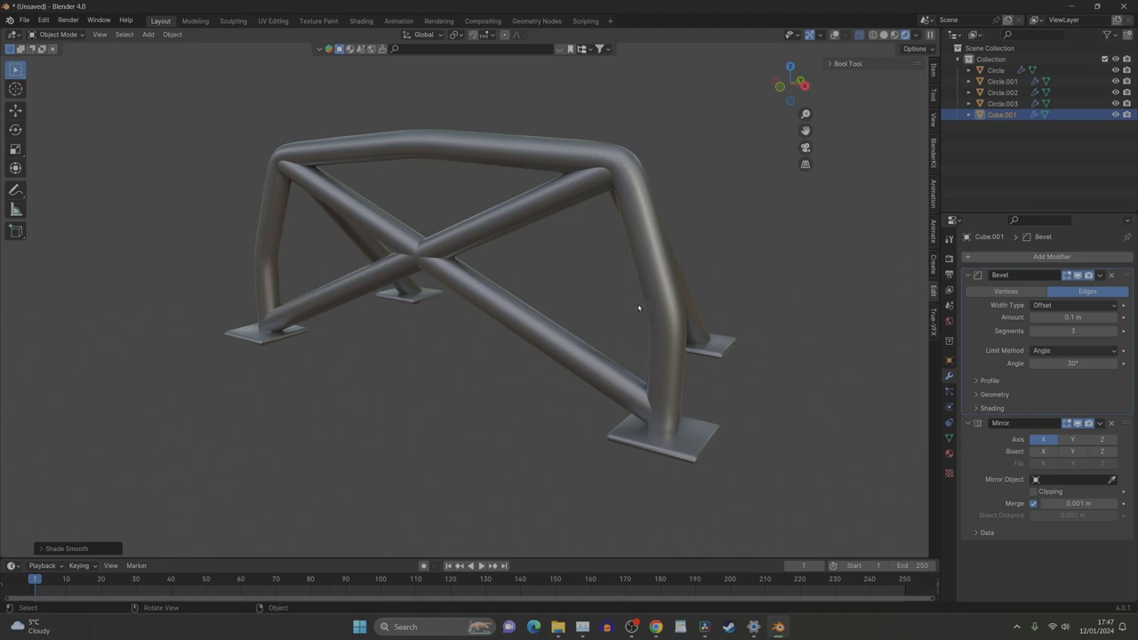
mouse_move(642, 307)
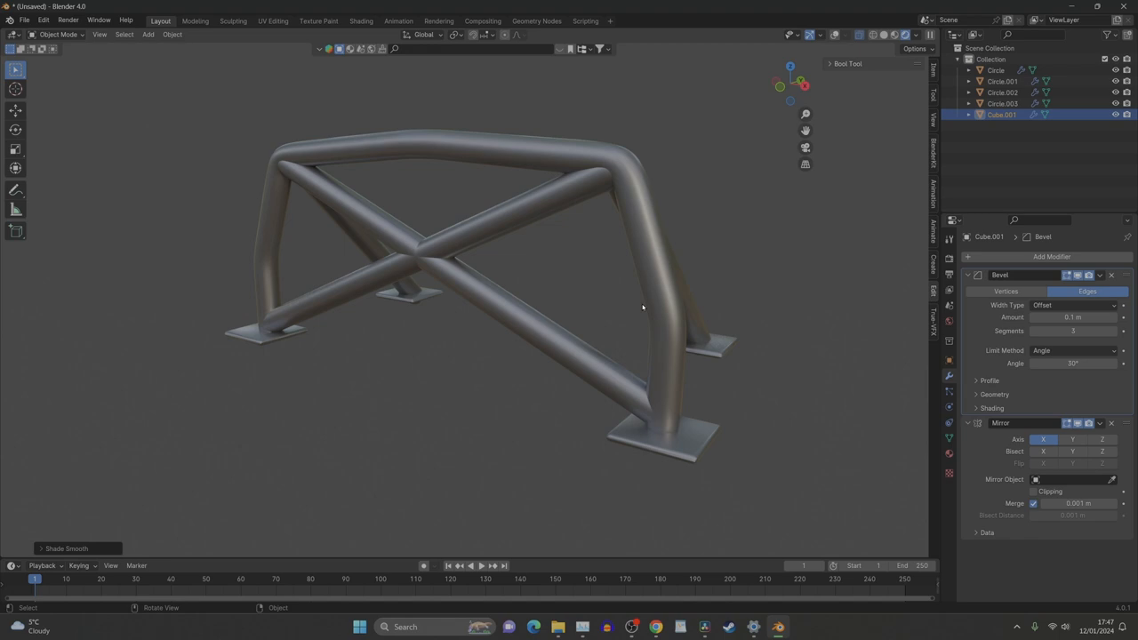